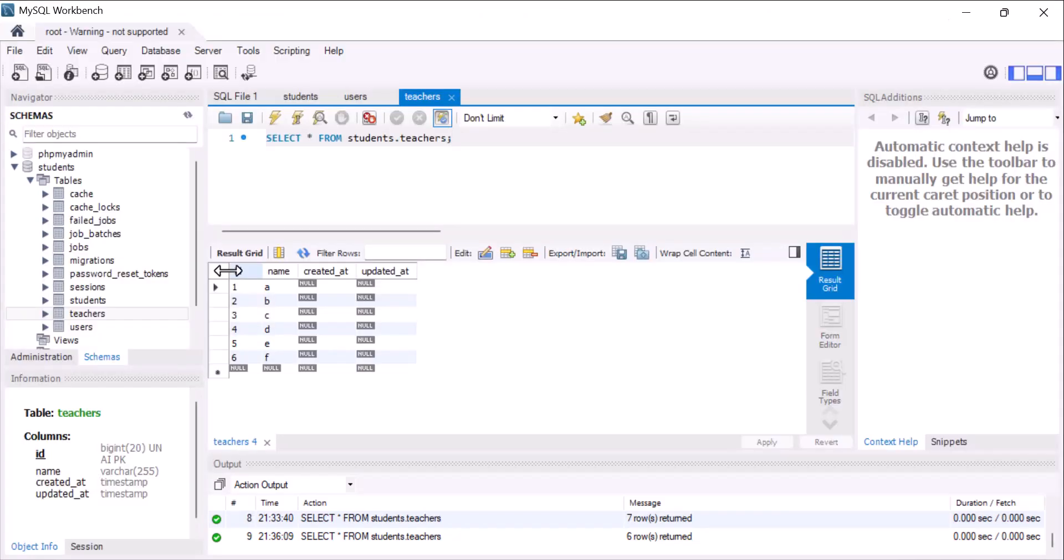
# - Run SELECT * FROM students.students, which returns zero rows with its columns
pyautogui.click(300, 96)
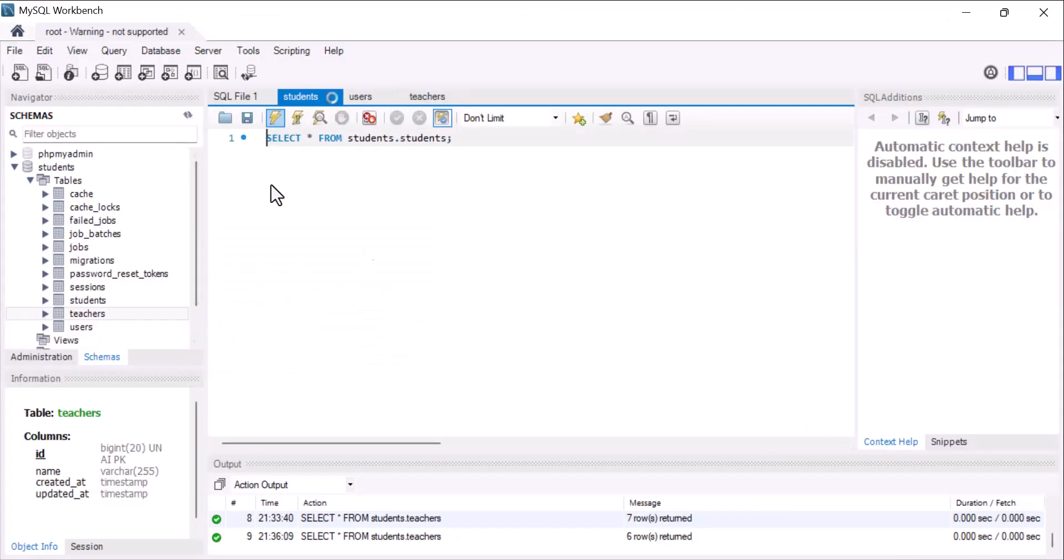
pyautogui.click(275, 117)
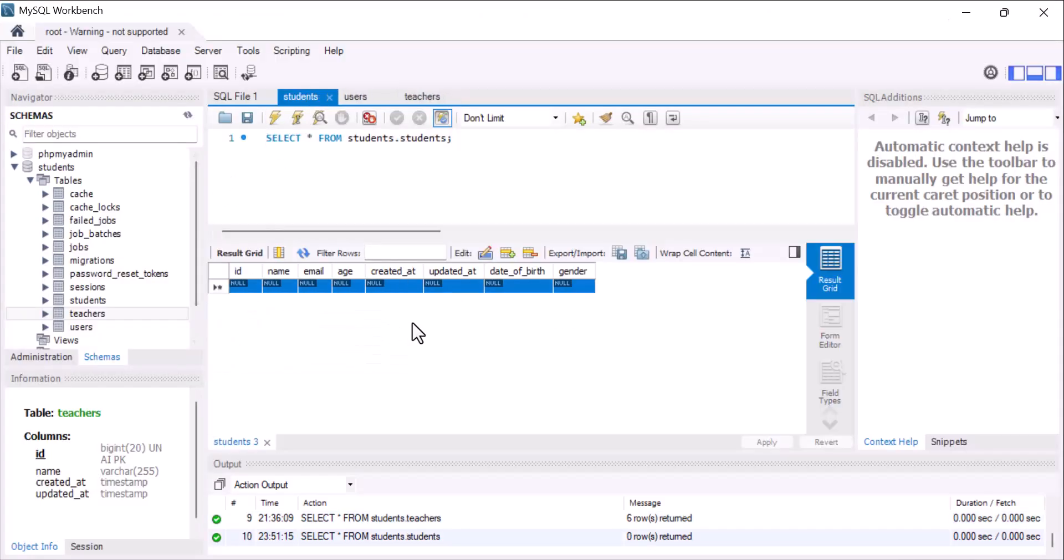
pyautogui.moveTo(419, 337)
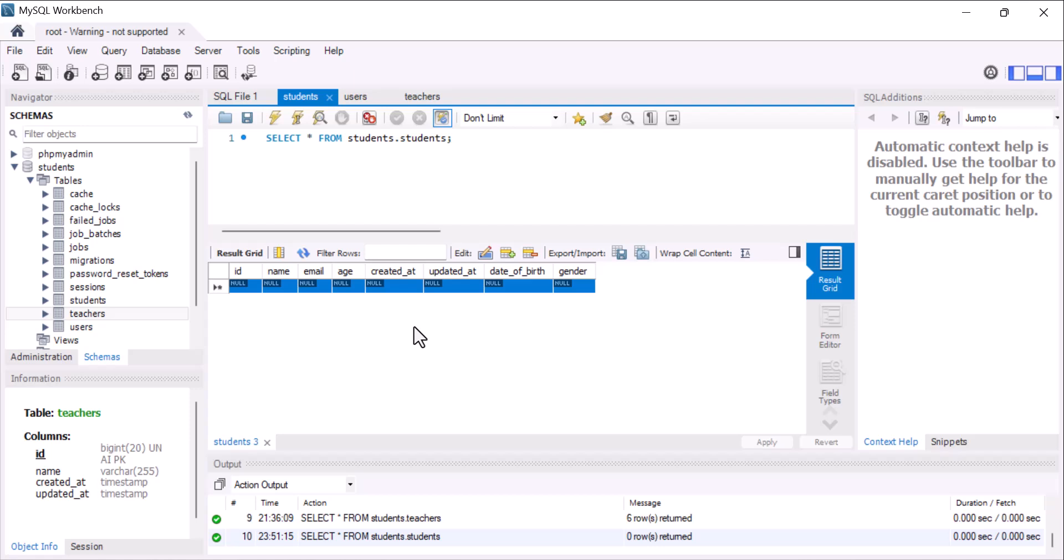
pyautogui.moveTo(266, 301)
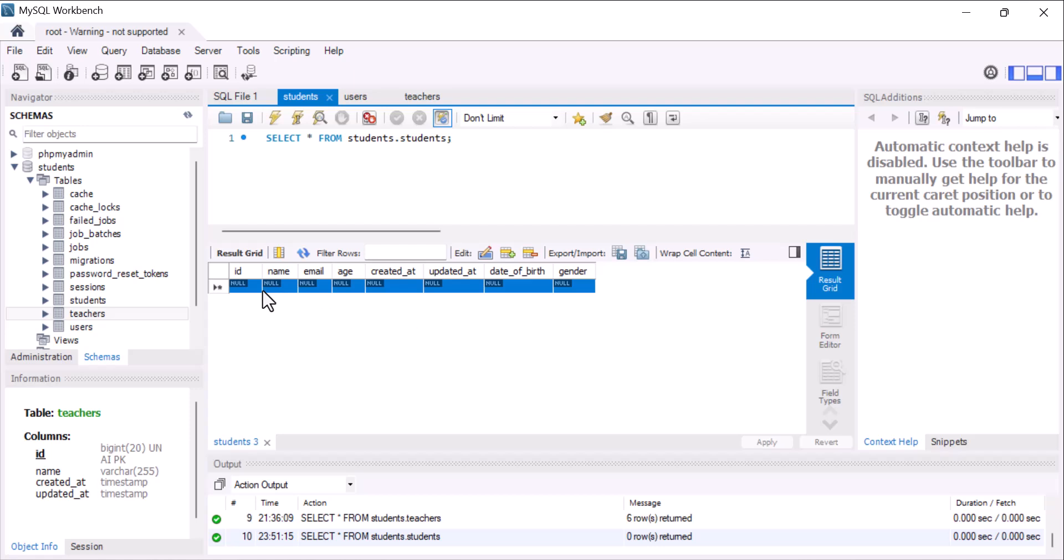
pyautogui.moveTo(548, 298)
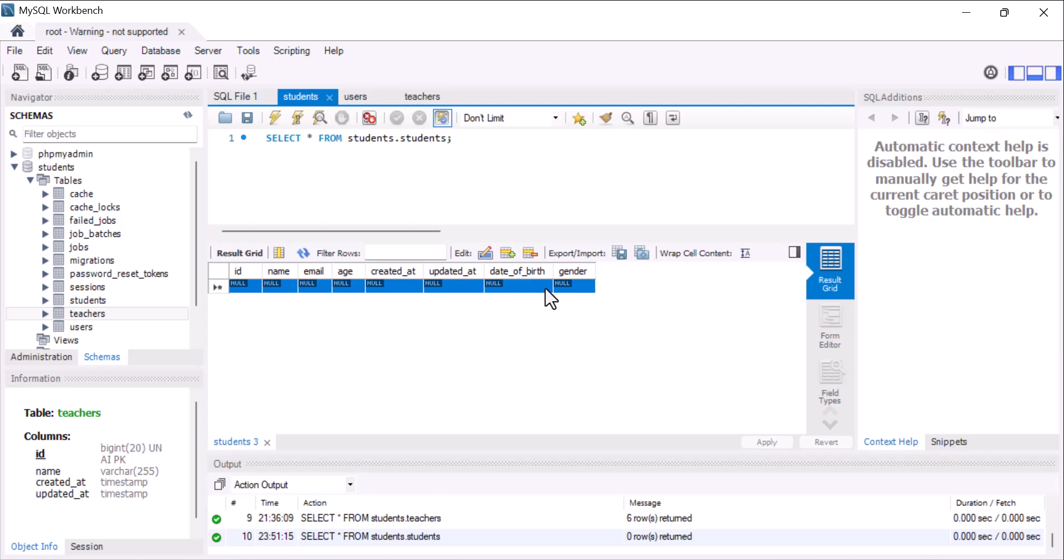
pyautogui.moveTo(799, 128)
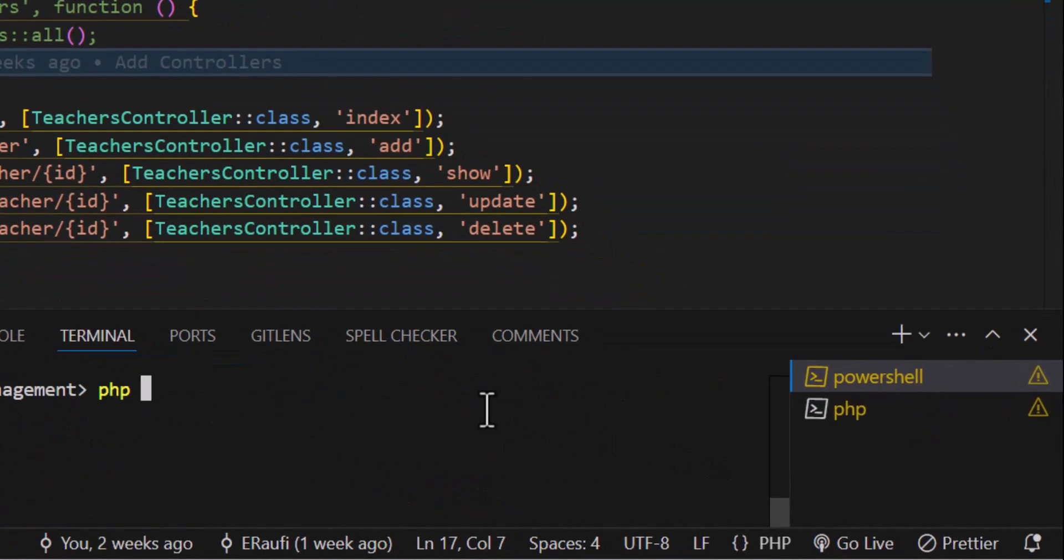
# - Run php artisan make:factory StudentFactory --model=Student in the terminal
pyautogui.write('artisan make')
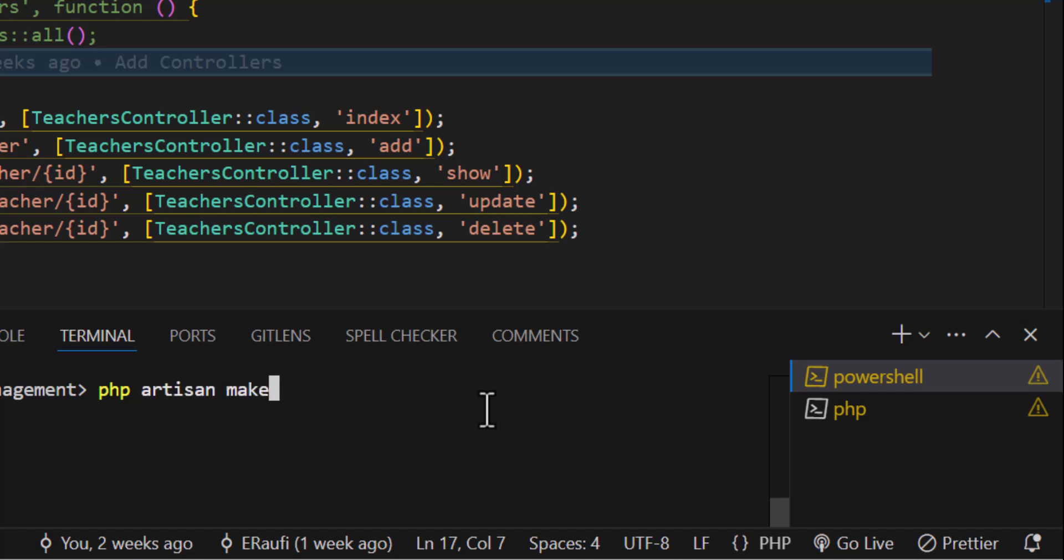
pyautogui.write(':factory')
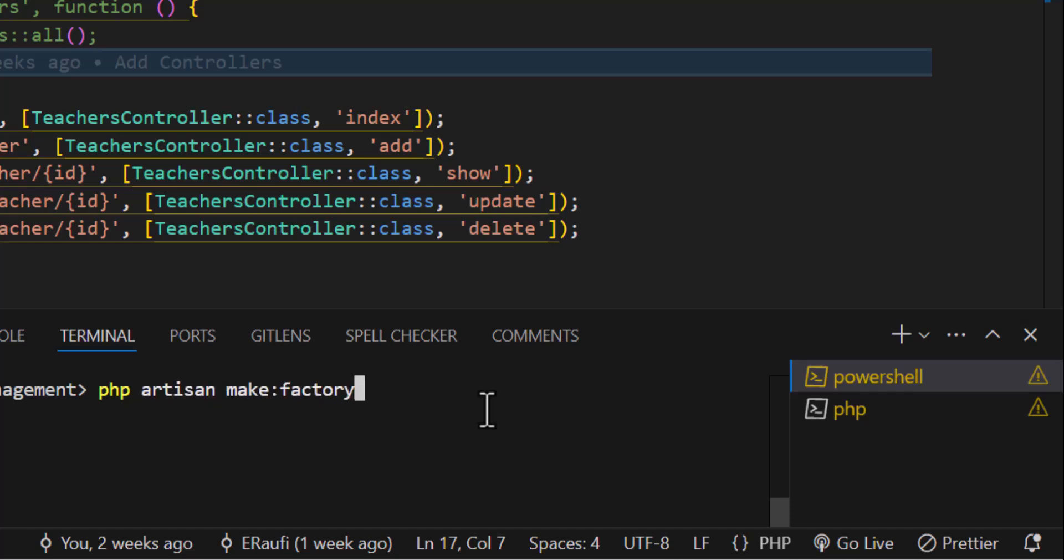
pyautogui.write('" "')
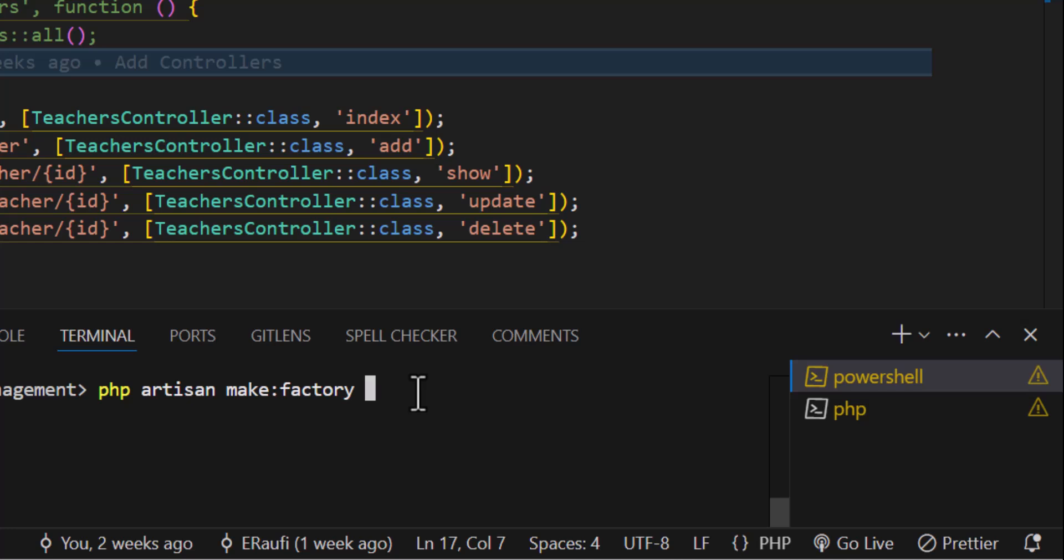
pyautogui.write('Student')
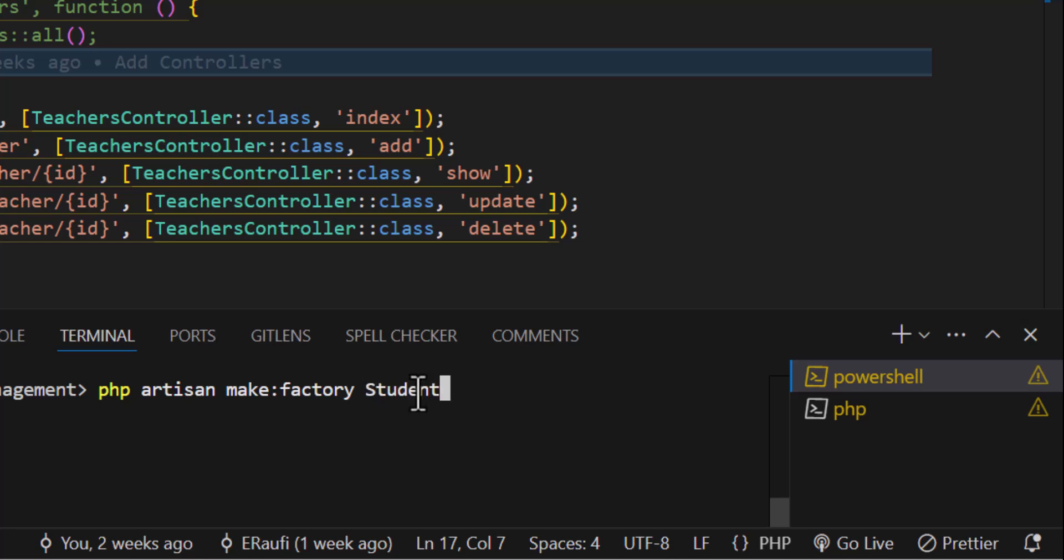
pyautogui.write('Factory')
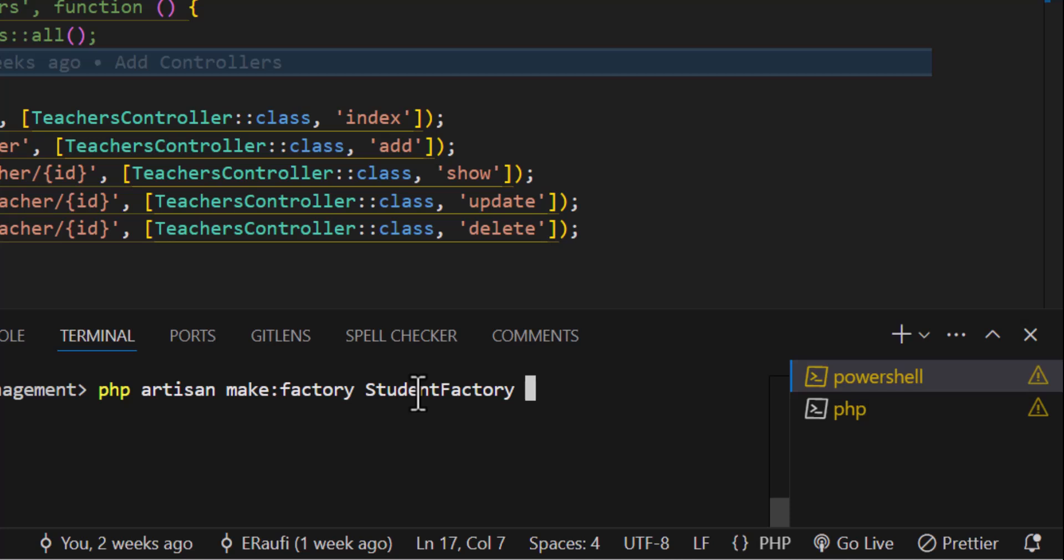
pyautogui.write('--mod')
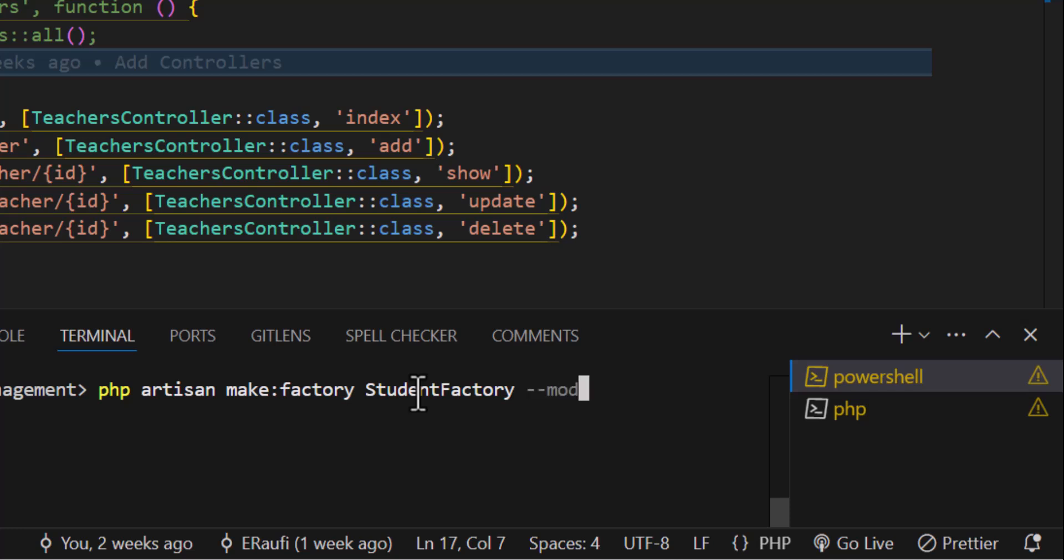
pyautogui.write('l')
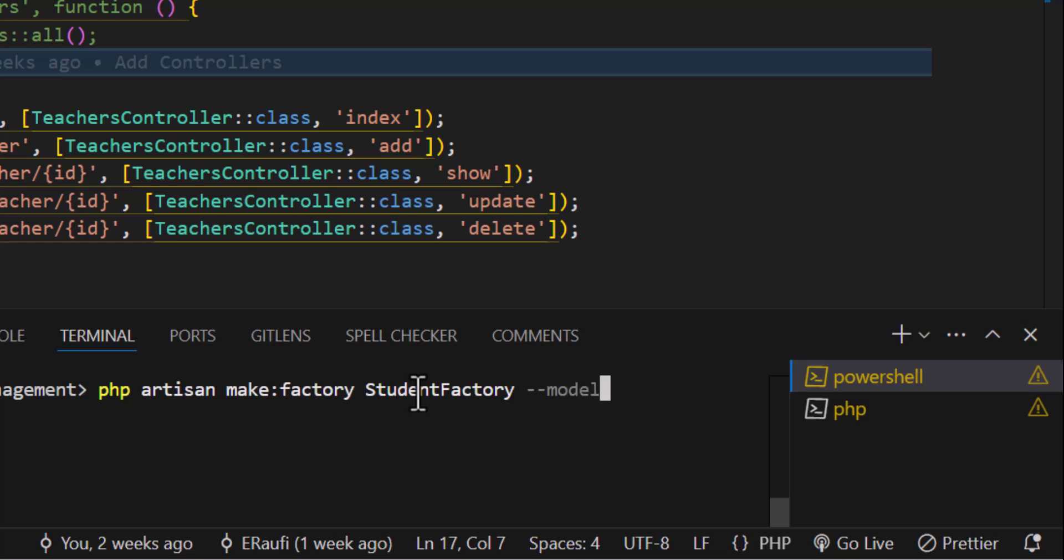
pyautogui.write('=')
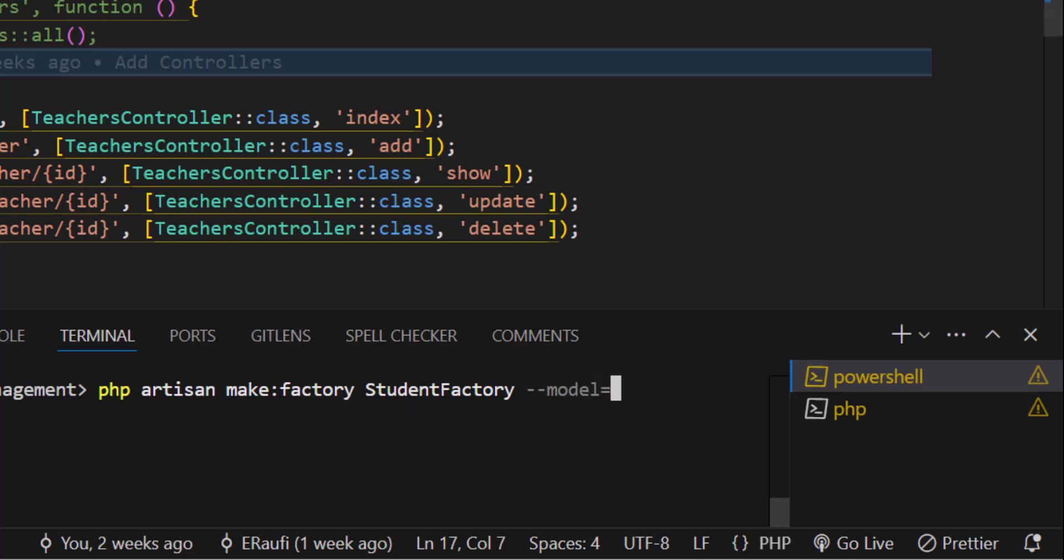
pyautogui.moveTo(626, 428)
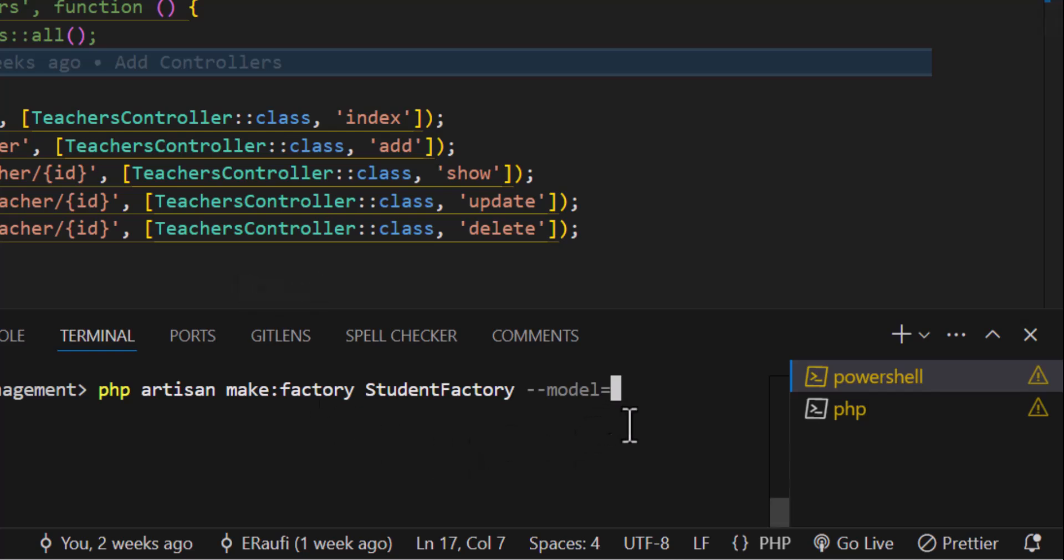
pyautogui.write('Student')
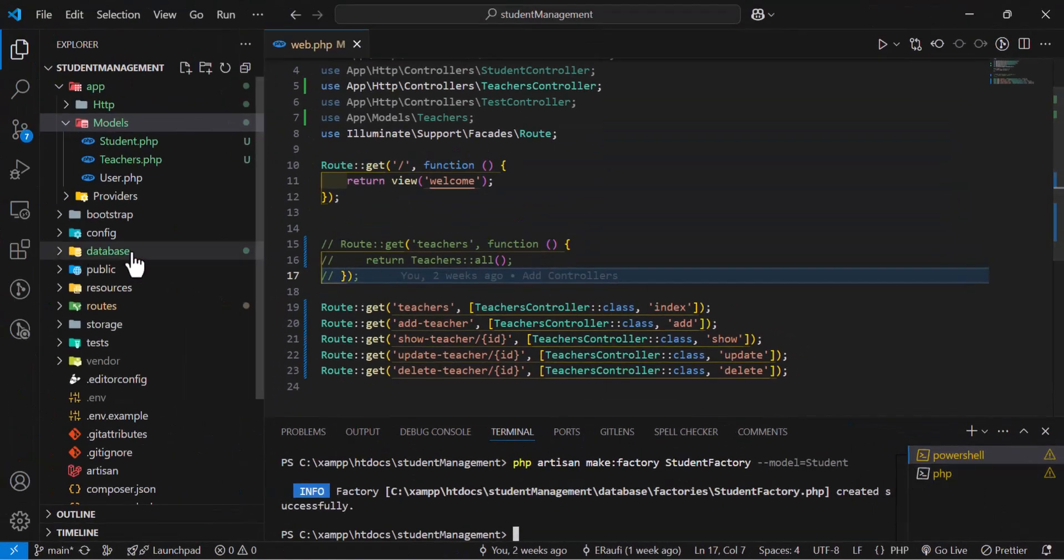
# - Reveal StudentFactory.php under database/factories in the Explorer
pyautogui.click(107, 251)
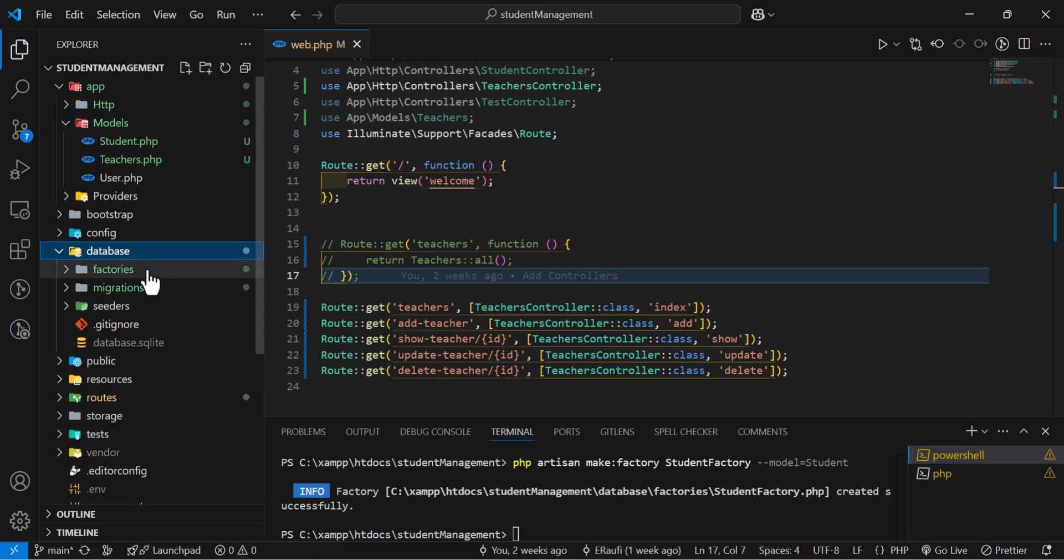
pyautogui.click(113, 268)
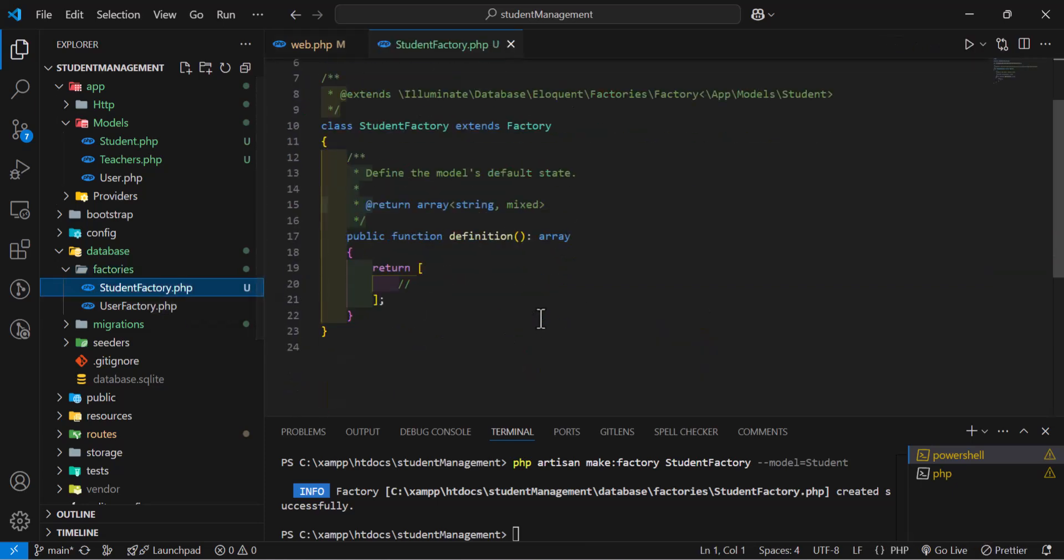
pyautogui.moveTo(1046, 431)
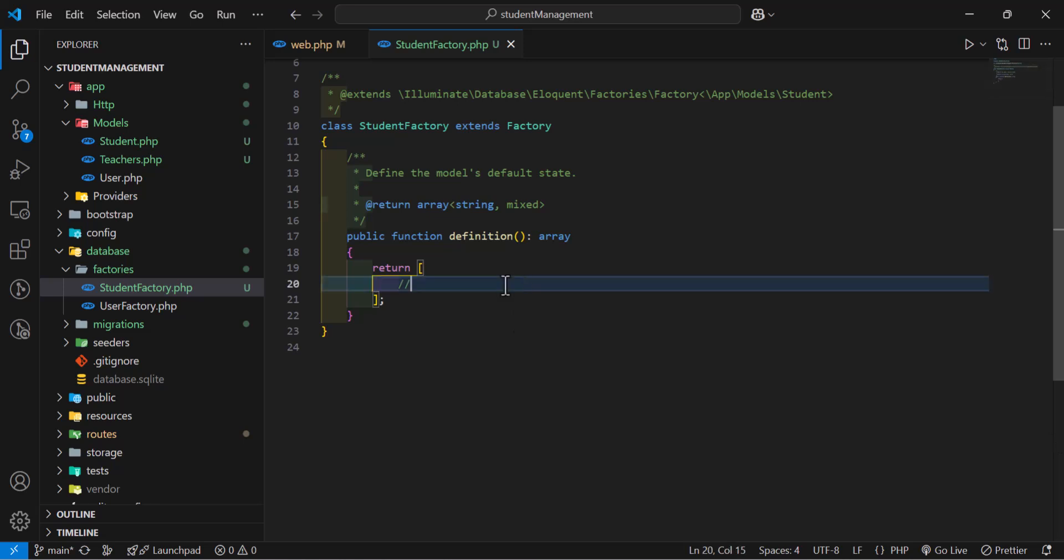
pyautogui.scroll(-3)
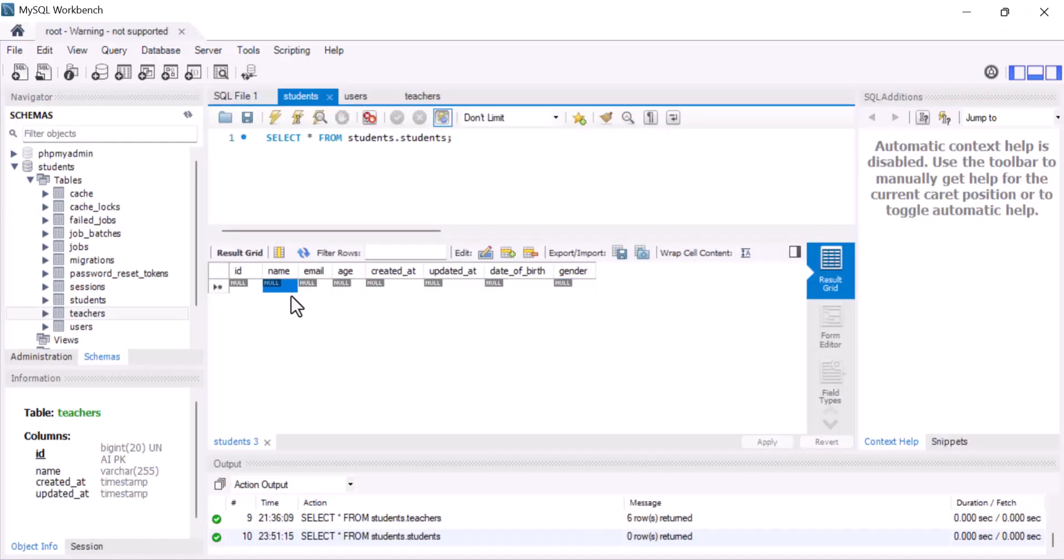
pyautogui.click(341, 283)
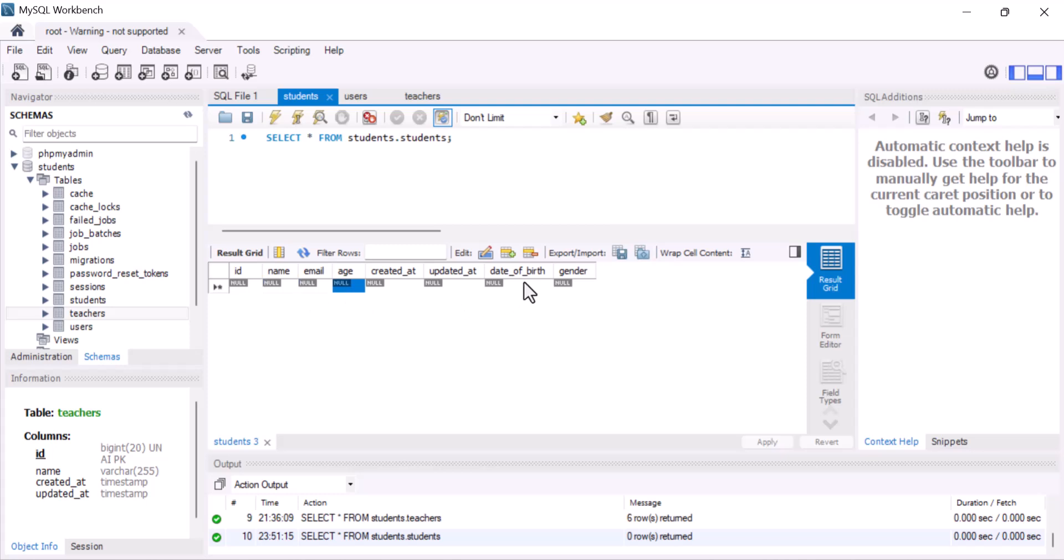
pyautogui.click(573, 283)
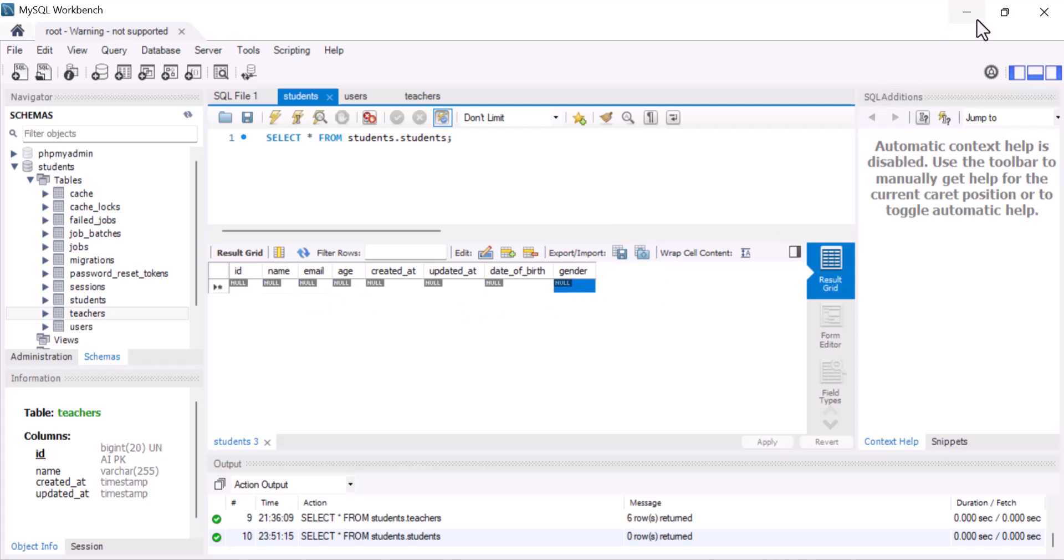
pyautogui.moveTo(967, 12)
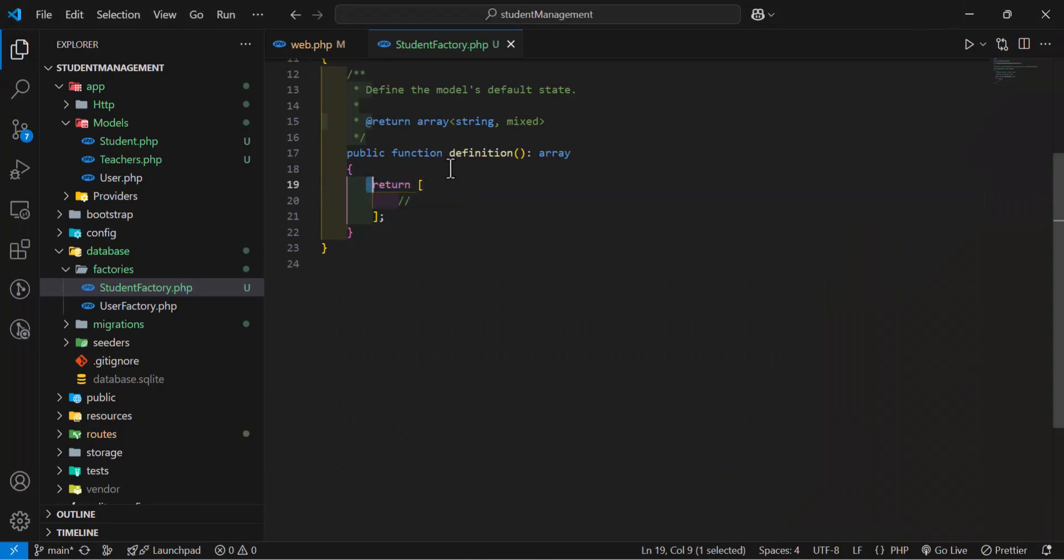
# - Add factory entries for name via faker->name and email via faker->unique()->safeEmail()
pyautogui.click(407, 200)
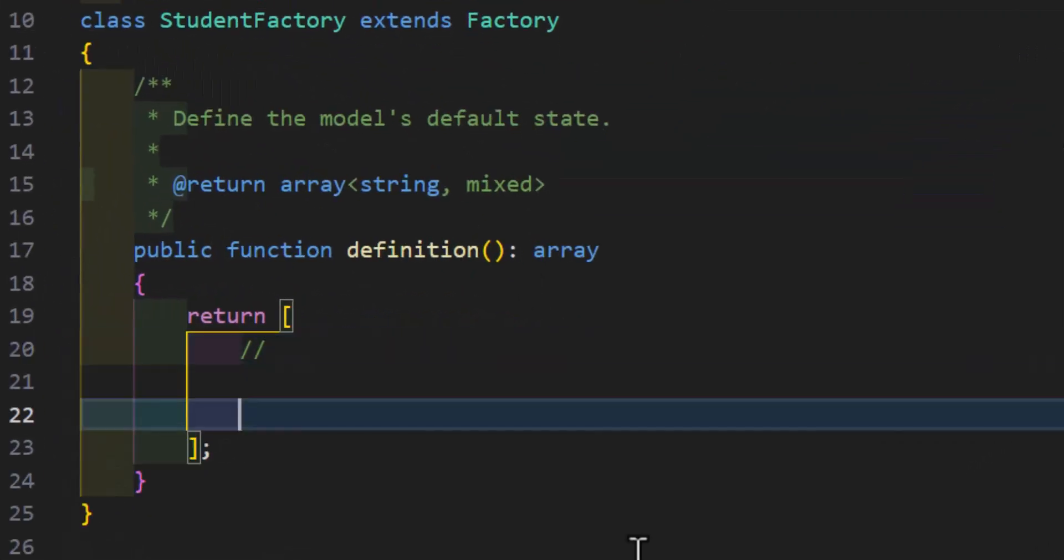
pyautogui.write("'name'")
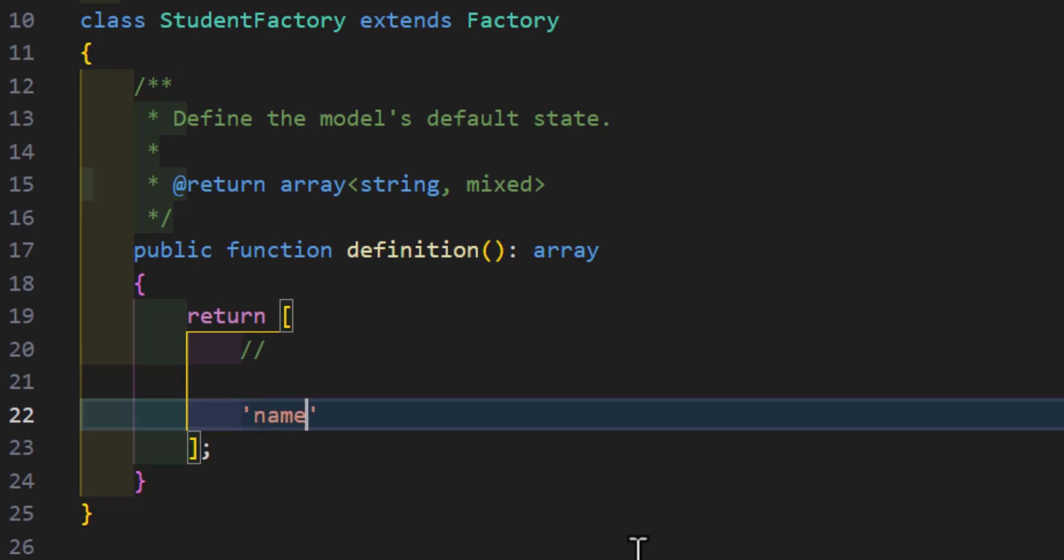
pyautogui.write('=>$')
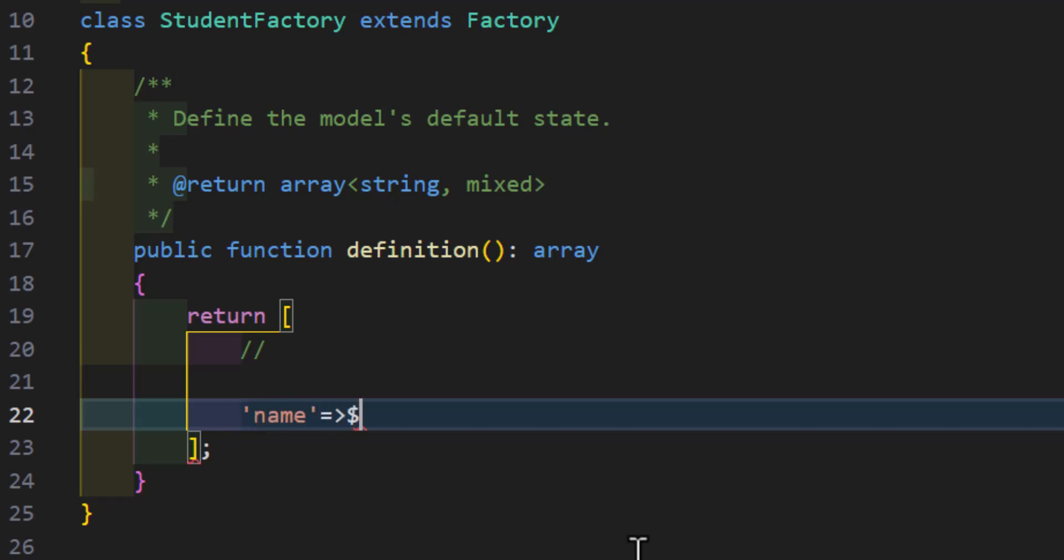
pyautogui.write('this->')
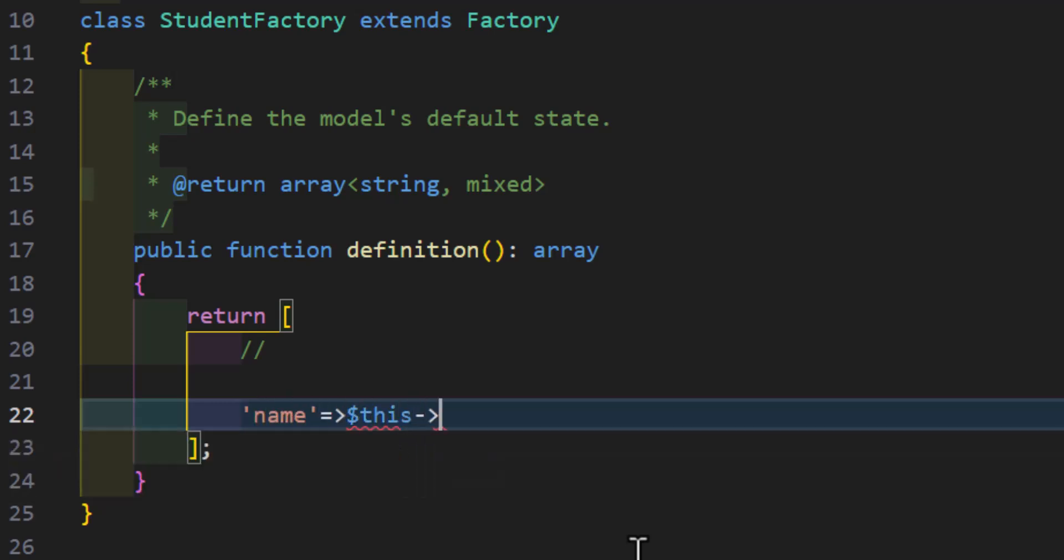
pyautogui.write('faker')
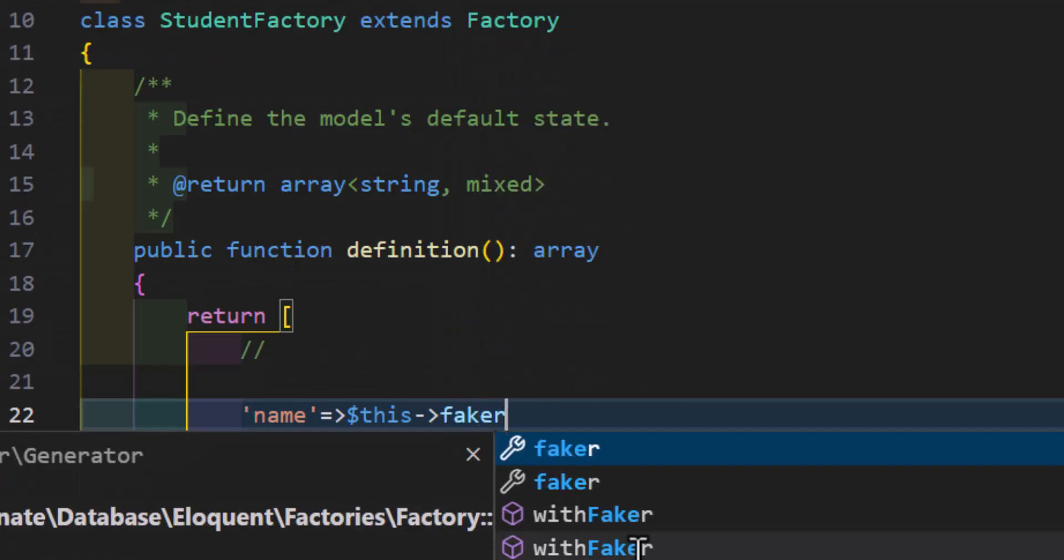
pyautogui.write('->name(),')
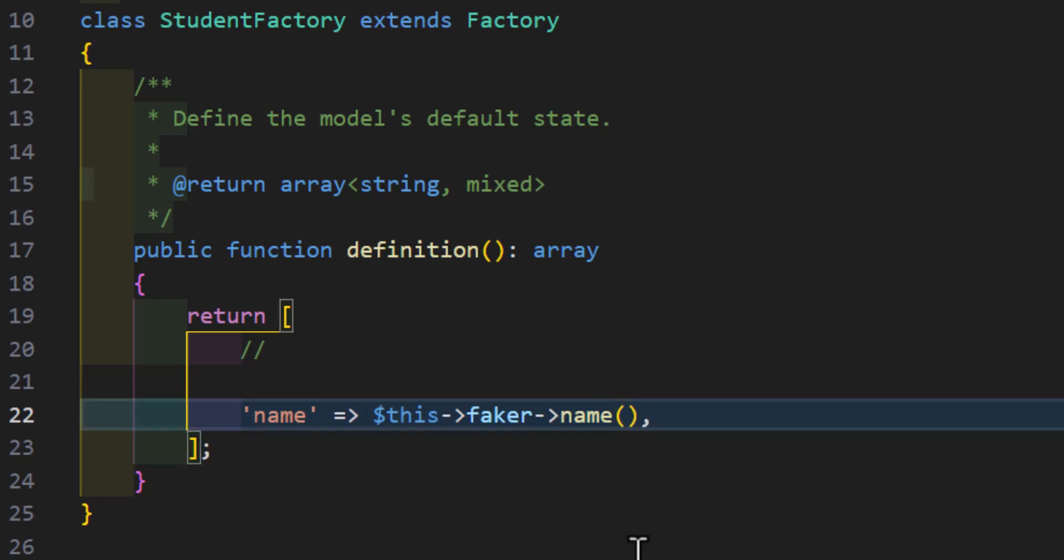
pyautogui.write("'email'")
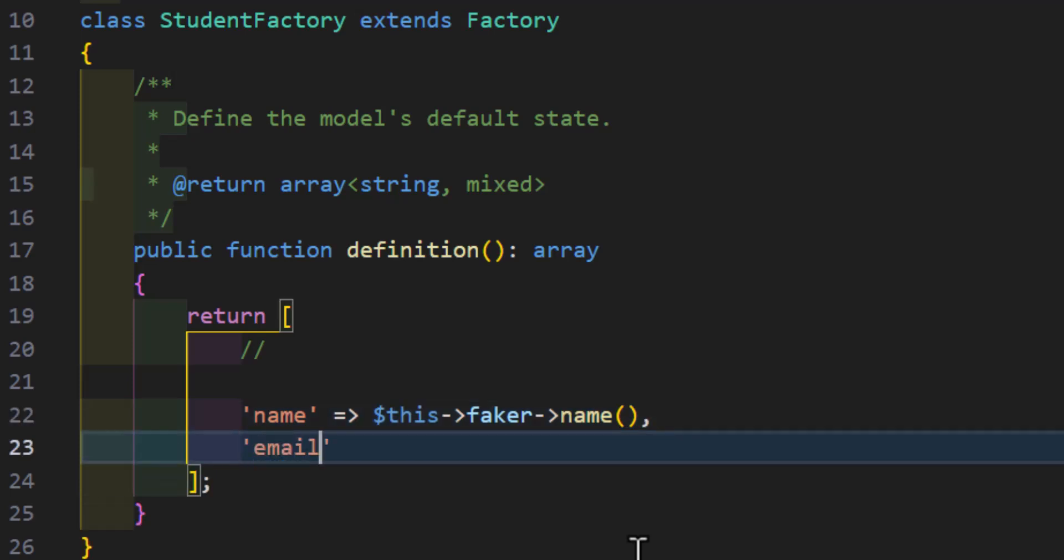
pyautogui.write('=>')
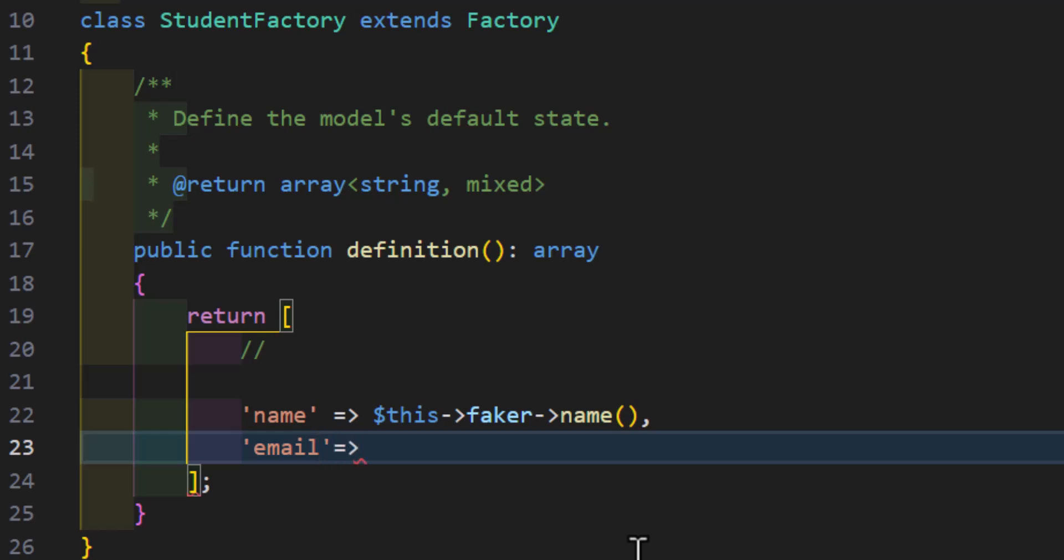
pyautogui.write('$this->')
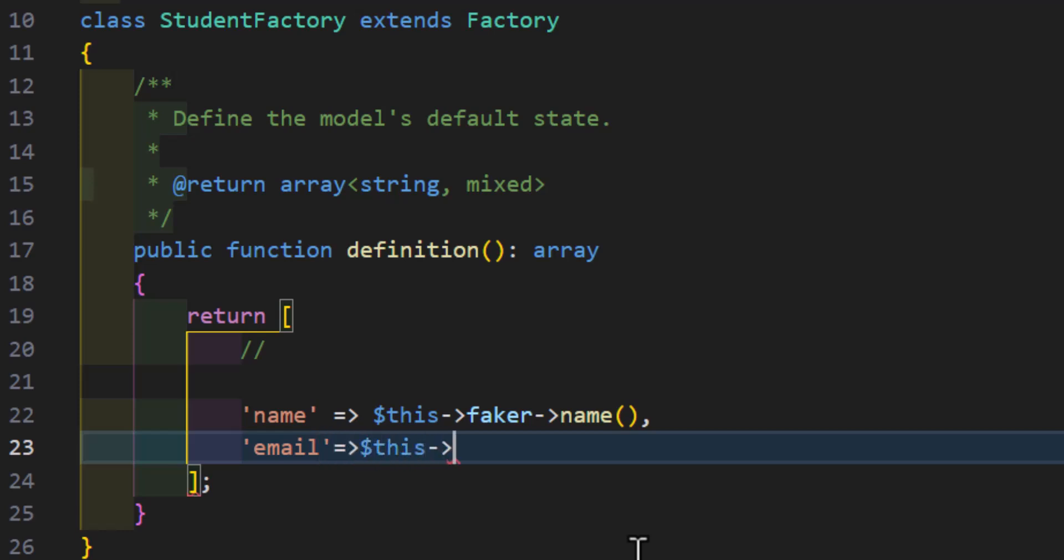
pyautogui.write('faker-')
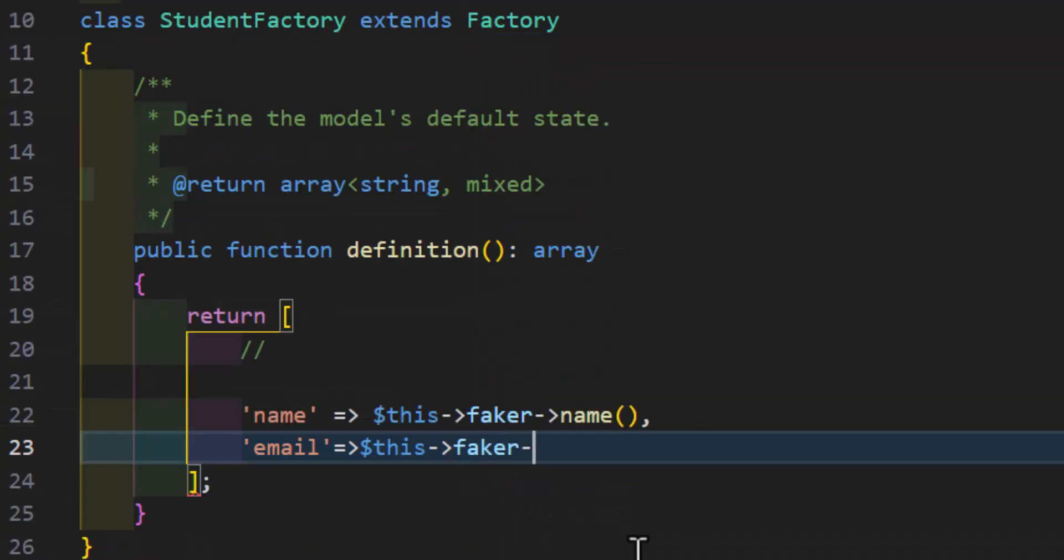
pyautogui.write('unique()s')
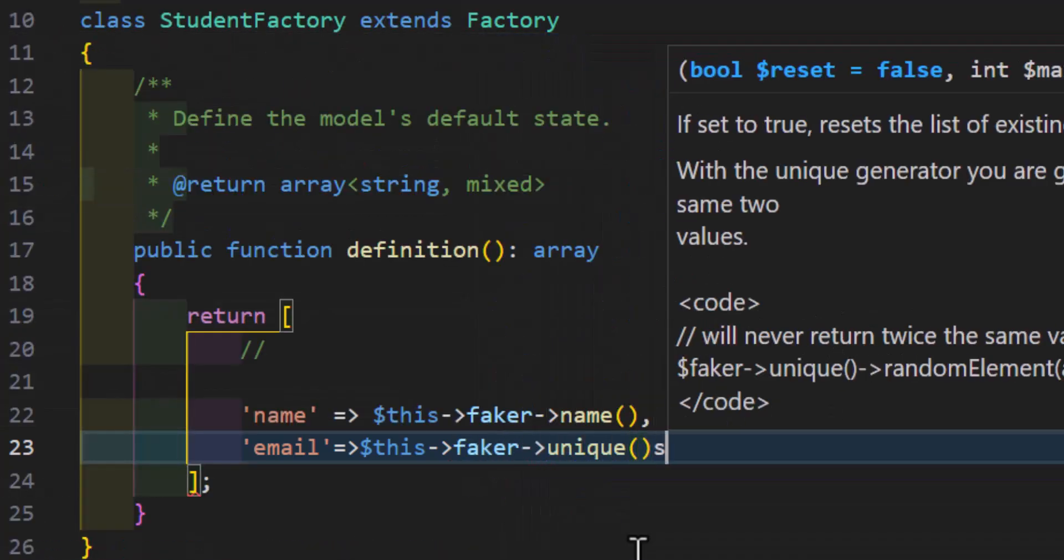
pyautogui.write('->')
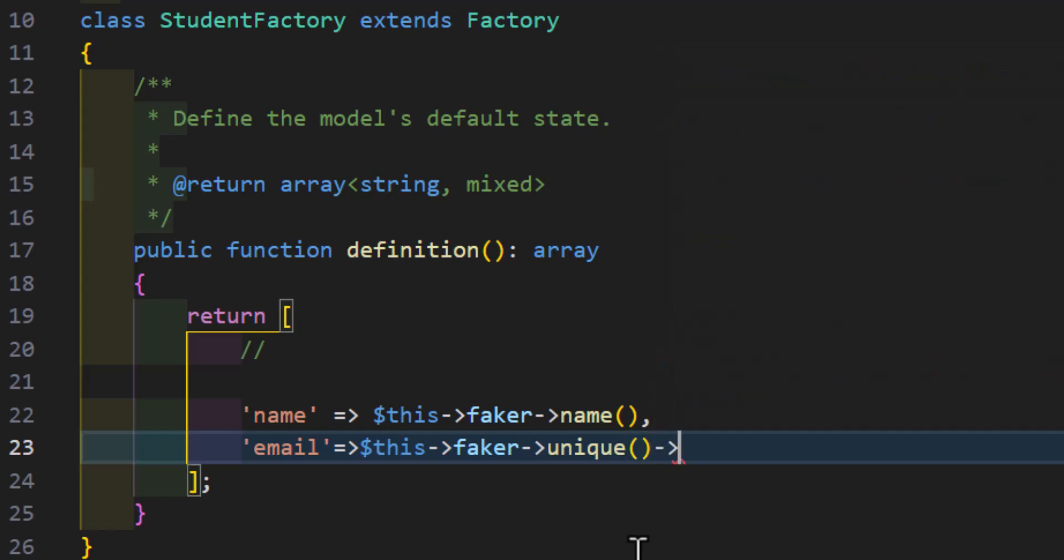
pyautogui.write('safeEmail()')
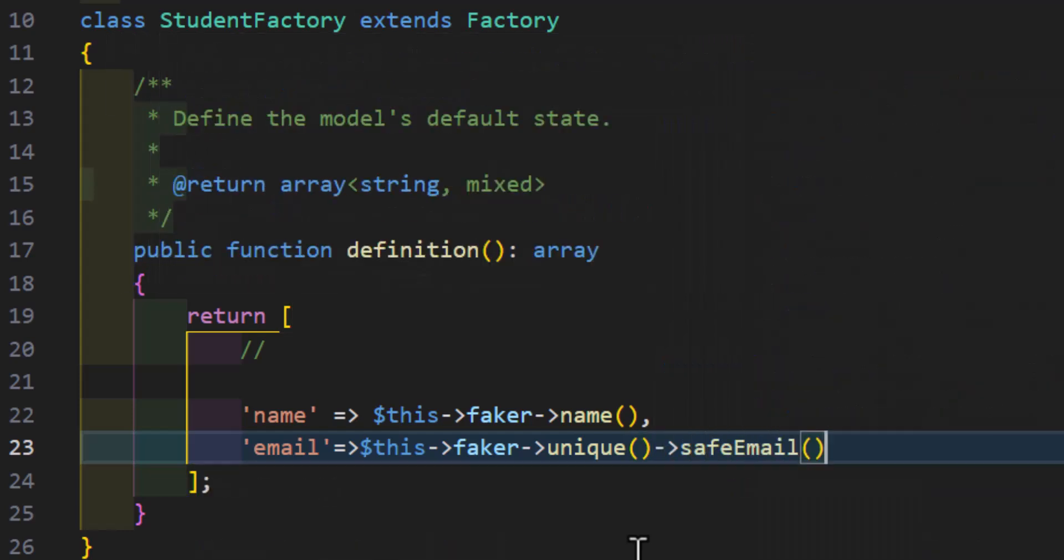
# - Add age as numberBetween(10,25) and date_of_birth as faker date in 'Y-m-d' format
pyautogui.write("'age'")
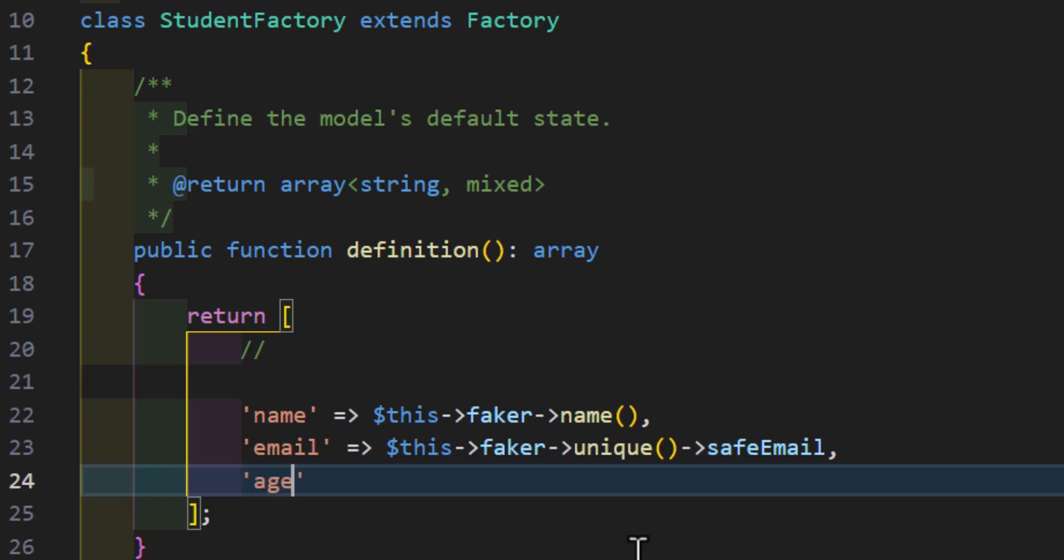
pyautogui.write('=>$')
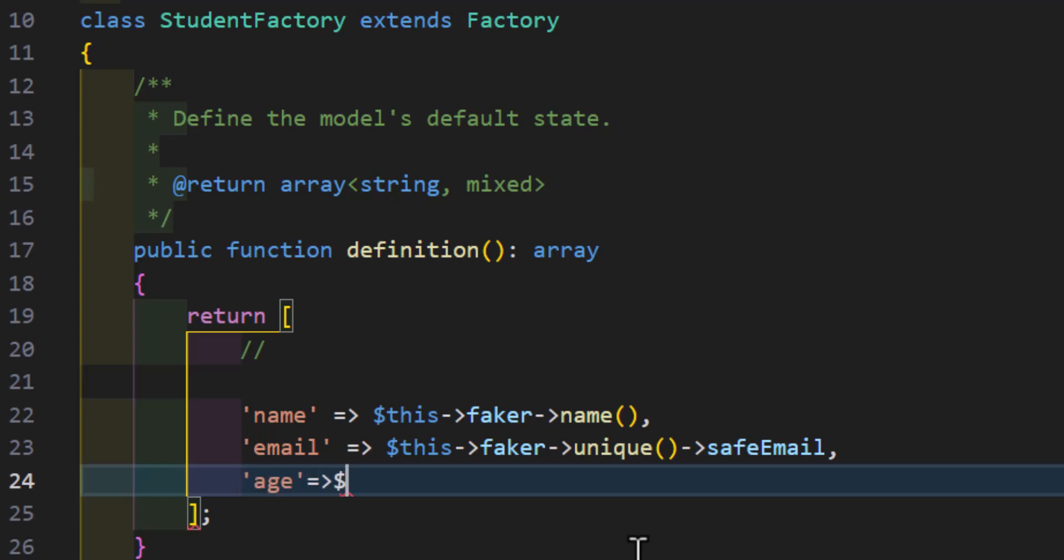
pyautogui.write('this->fa')
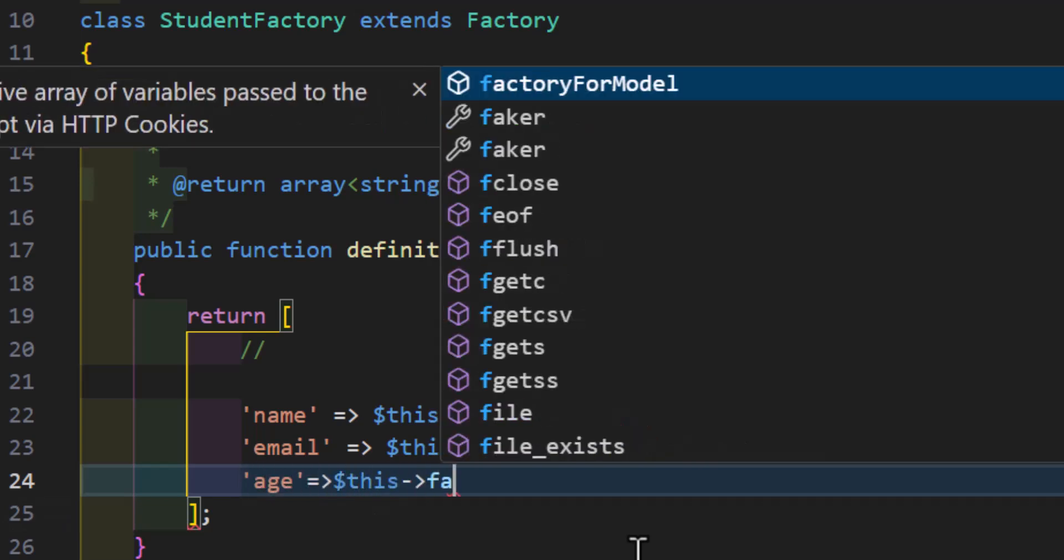
pyautogui.write('ker->n')
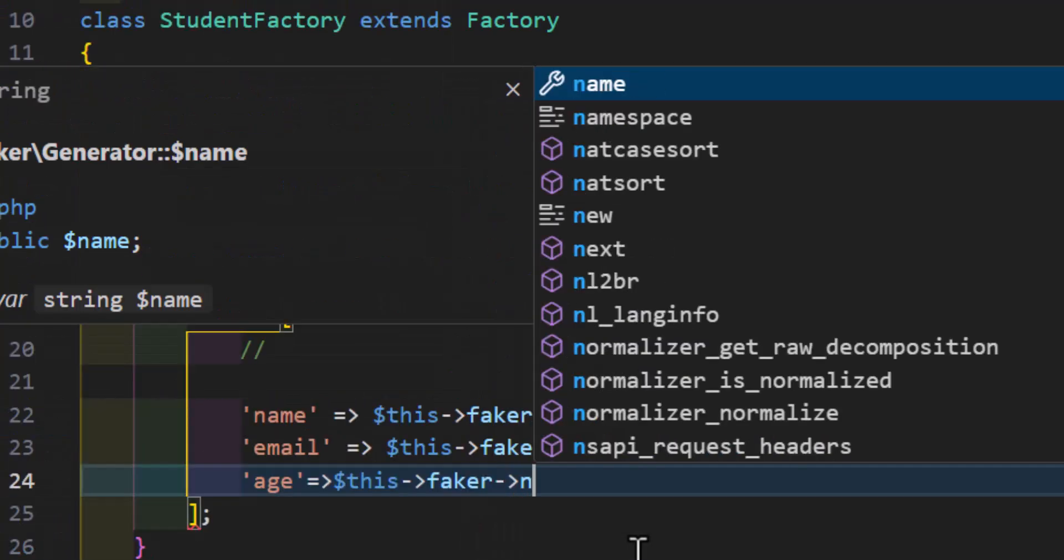
pyautogui.write('umberBetween(')
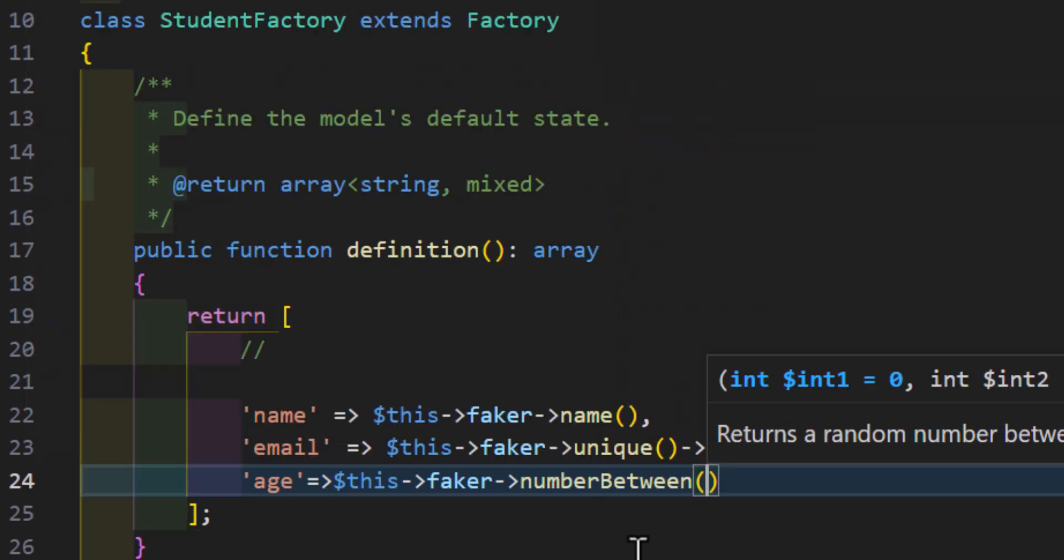
pyautogui.write('10')
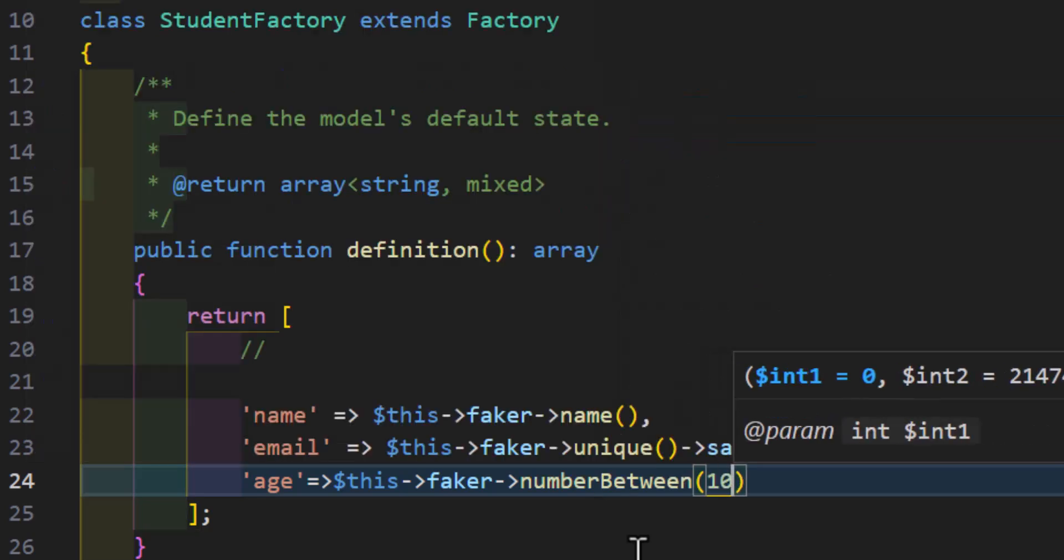
pyautogui.write(',25),')
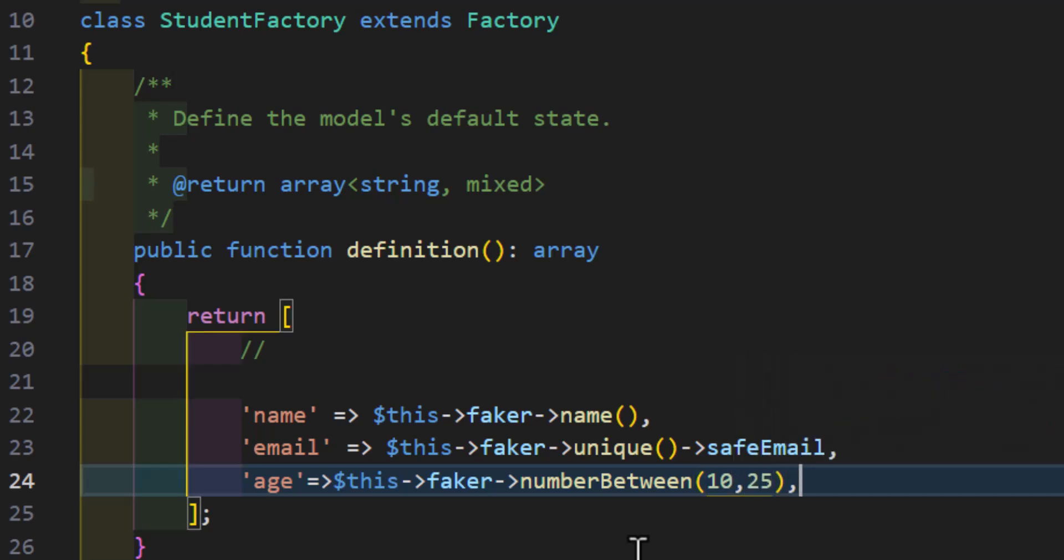
pyautogui.write("'d'")
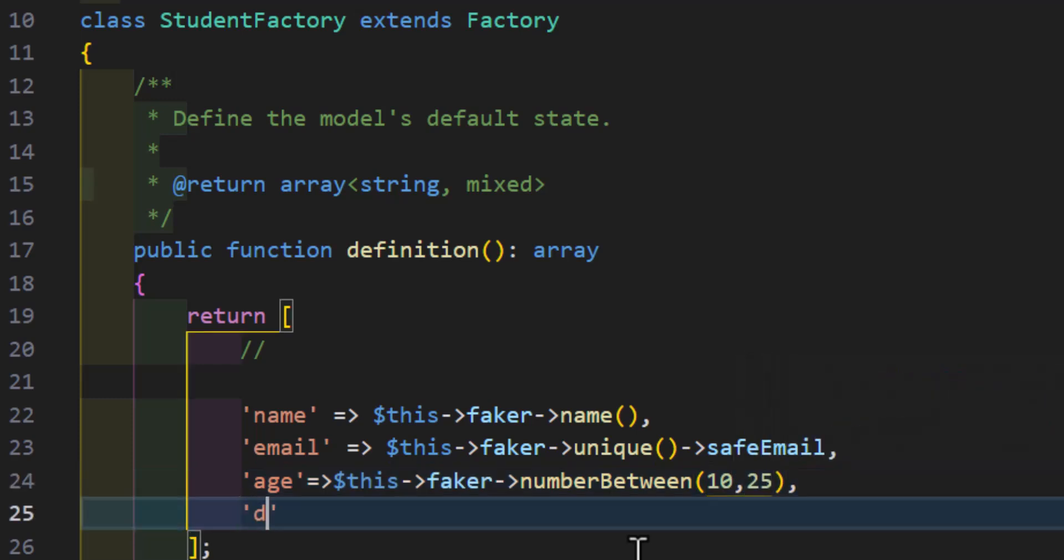
pyautogui.write('ate_of_')
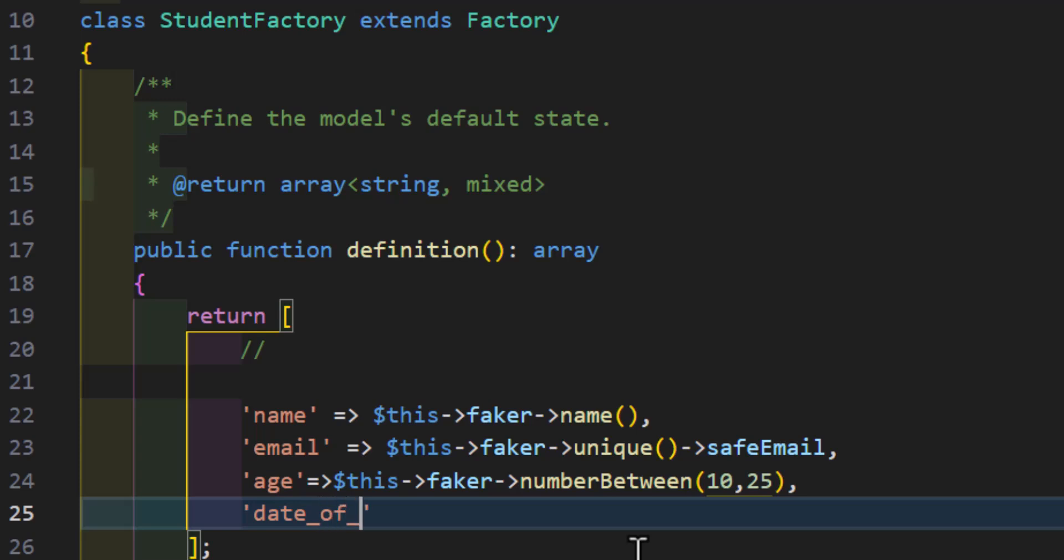
pyautogui.write('birth')
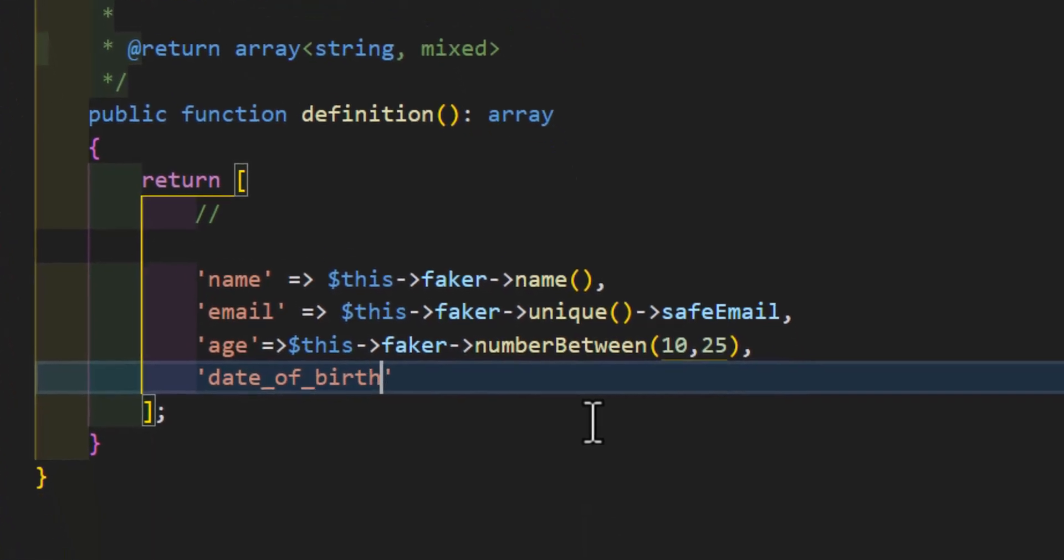
pyautogui.write('=>$th')
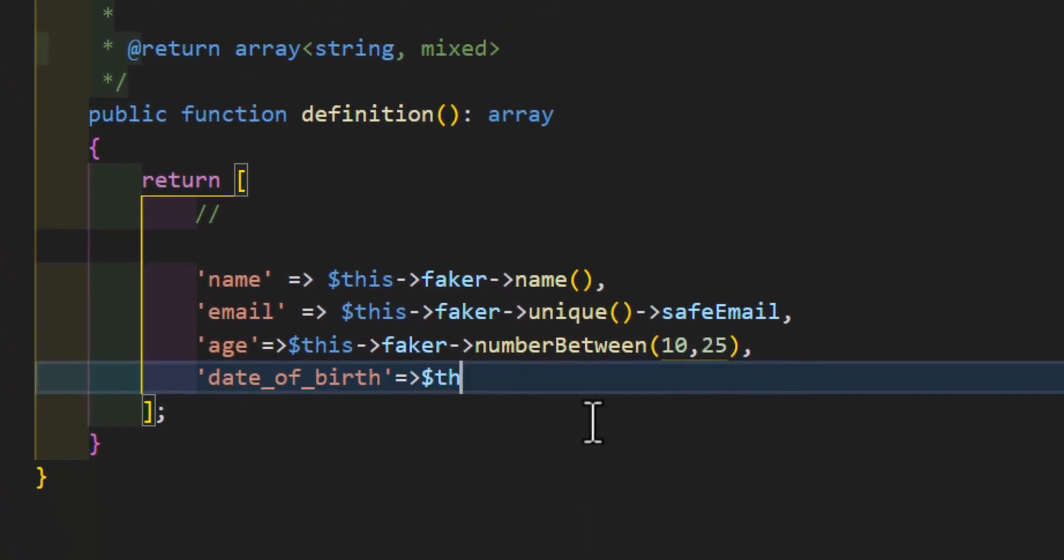
pyautogui.write('is->faker-')
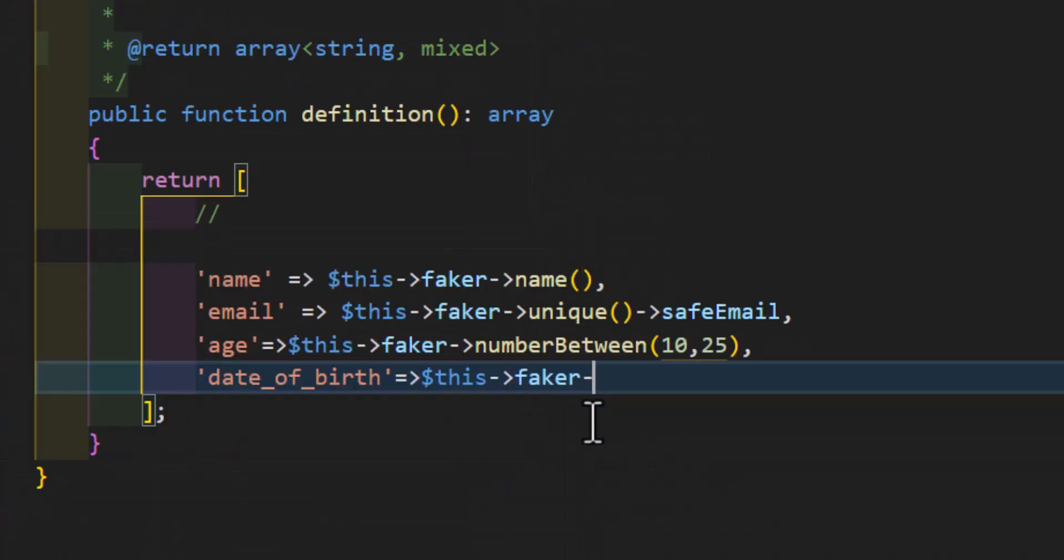
pyautogui.write('date()')
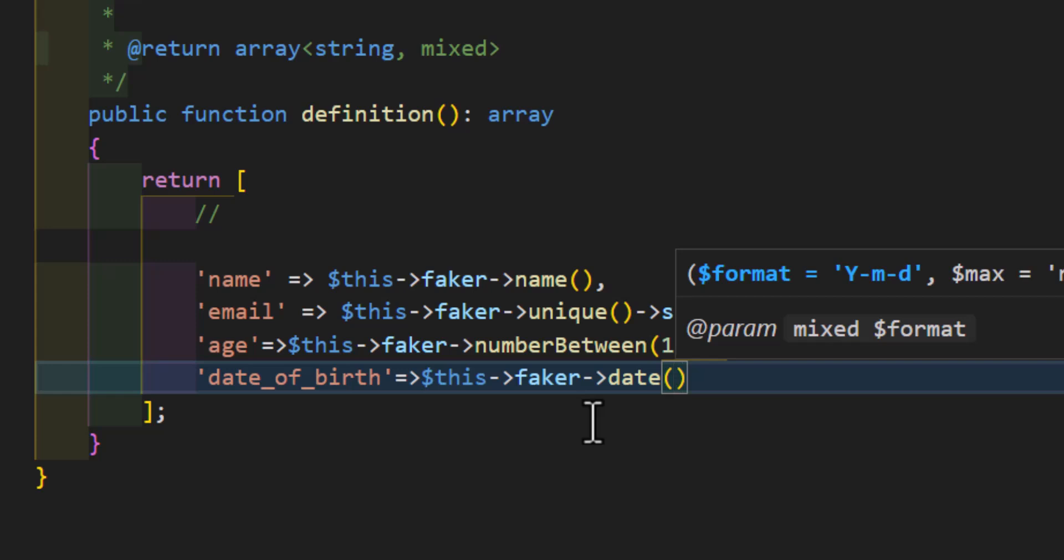
pyautogui.write("'Y-'")
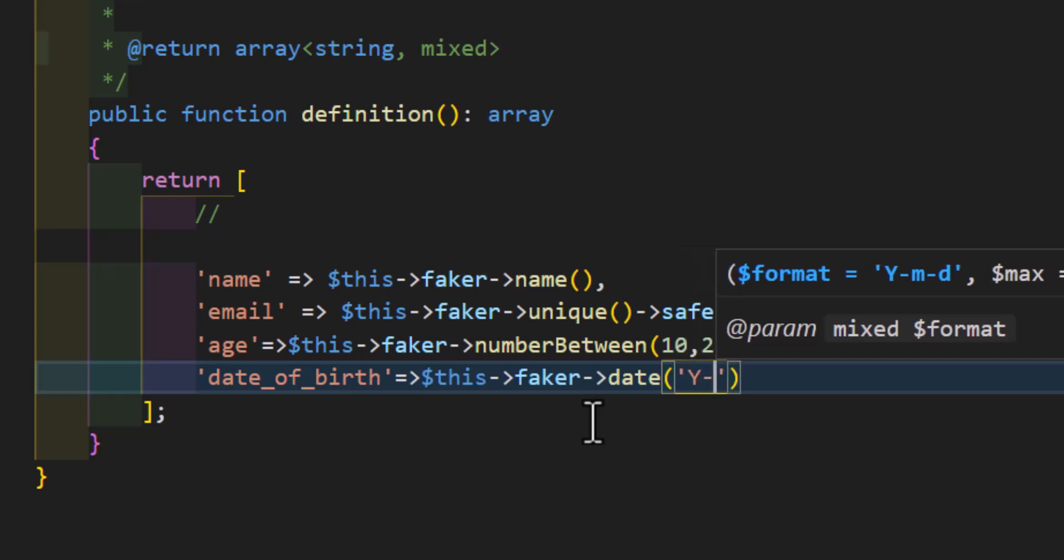
pyautogui.write('m-')
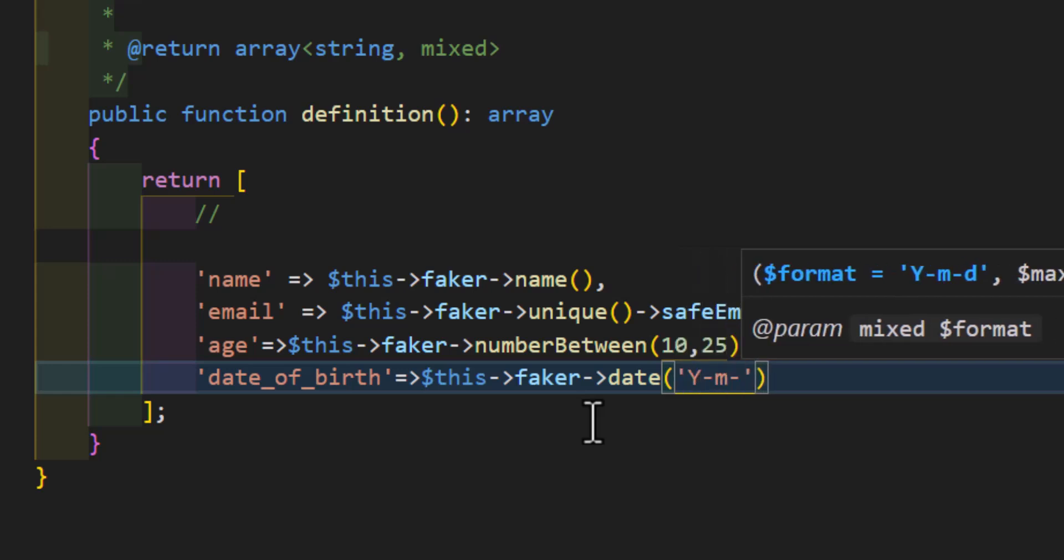
pyautogui.write('d')
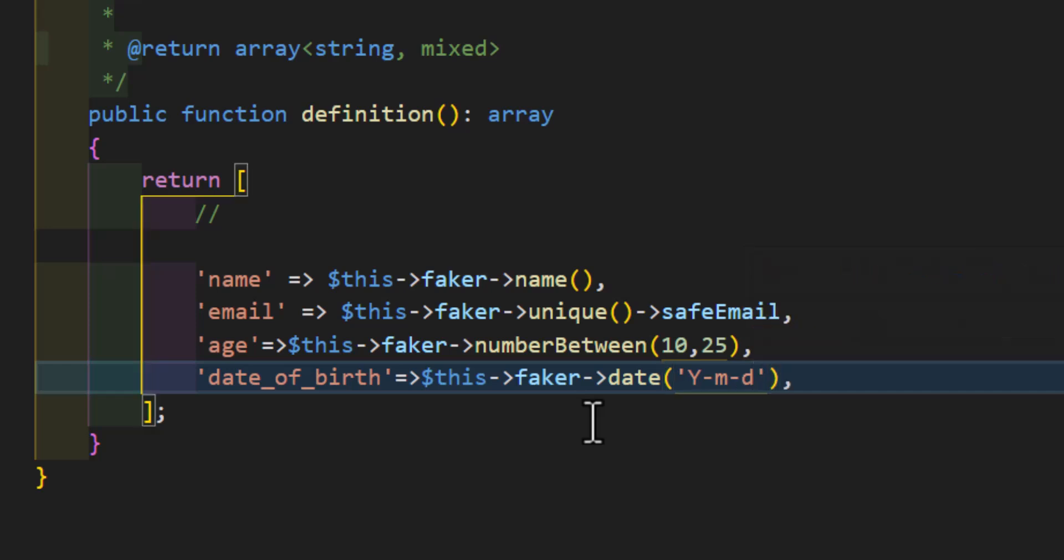
# - Begin the gender entry with 'gender' => $this-> on a new line
pyautogui.press('enter')
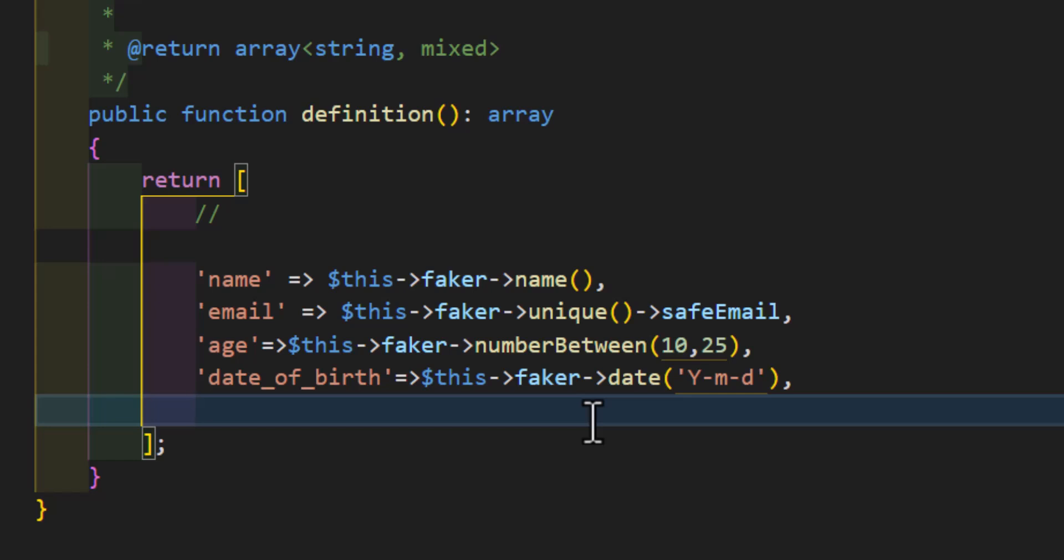
pyautogui.write('l')
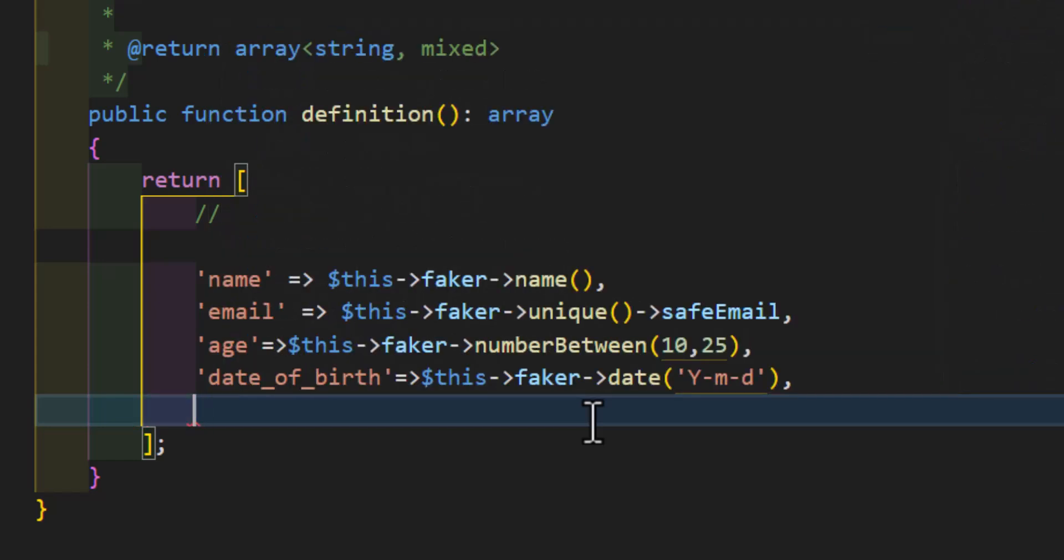
pyautogui.write("'gender'")
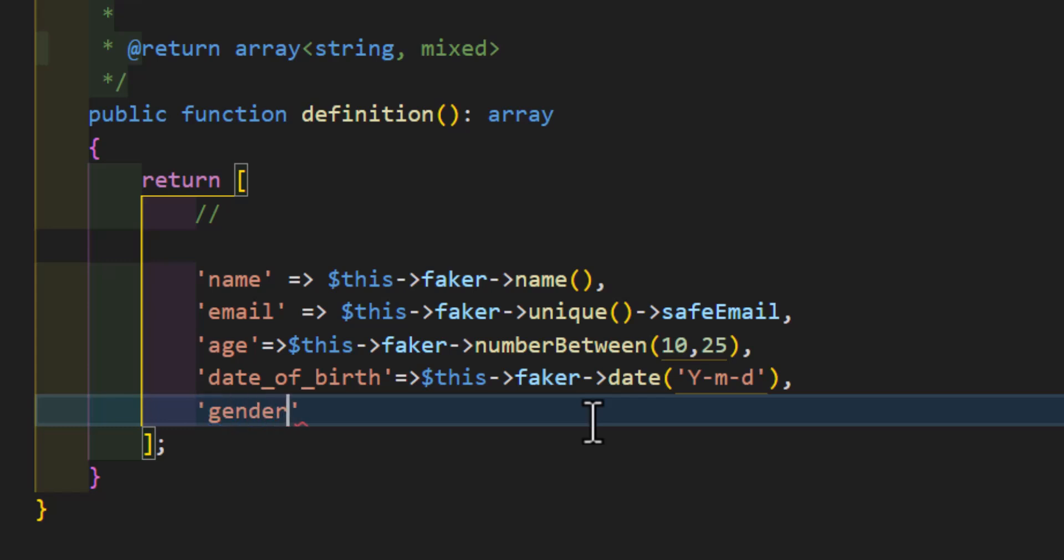
pyautogui.write('=>$this->faker-')
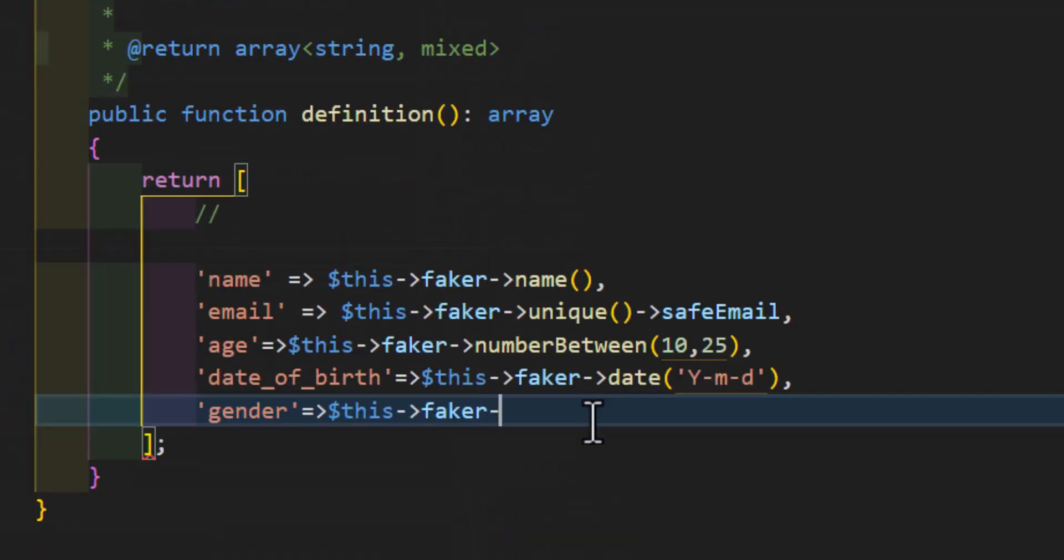
pyautogui.write('>')
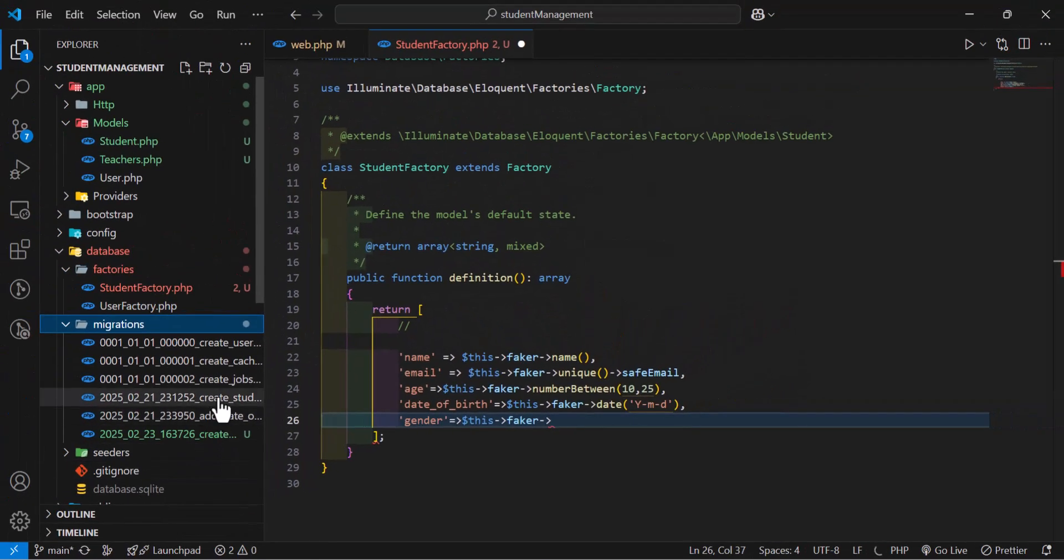
# - View the add_date_of_birth_to_students migration and close the create_students_table tab
pyautogui.click(176, 397)
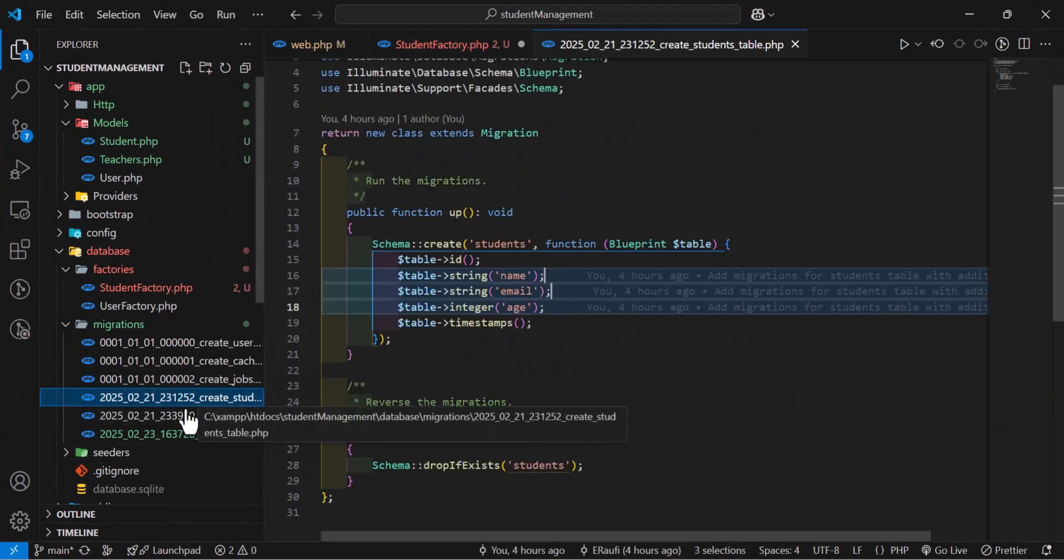
pyautogui.click(143, 415)
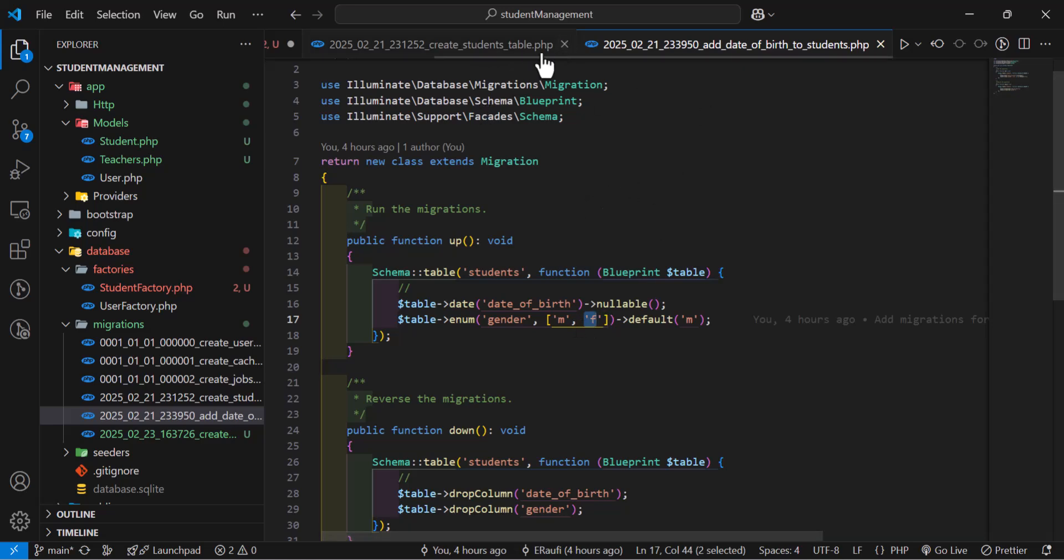
pyautogui.click(563, 45)
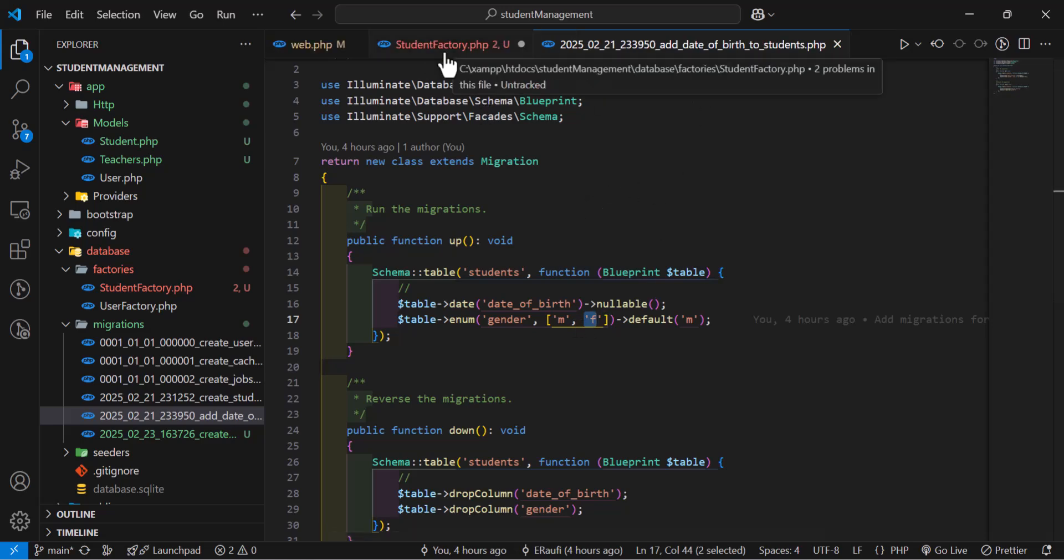
# - Complete gender in StudentFactory as faker->randomElement(['m', 'f'])
pyautogui.click(446, 45)
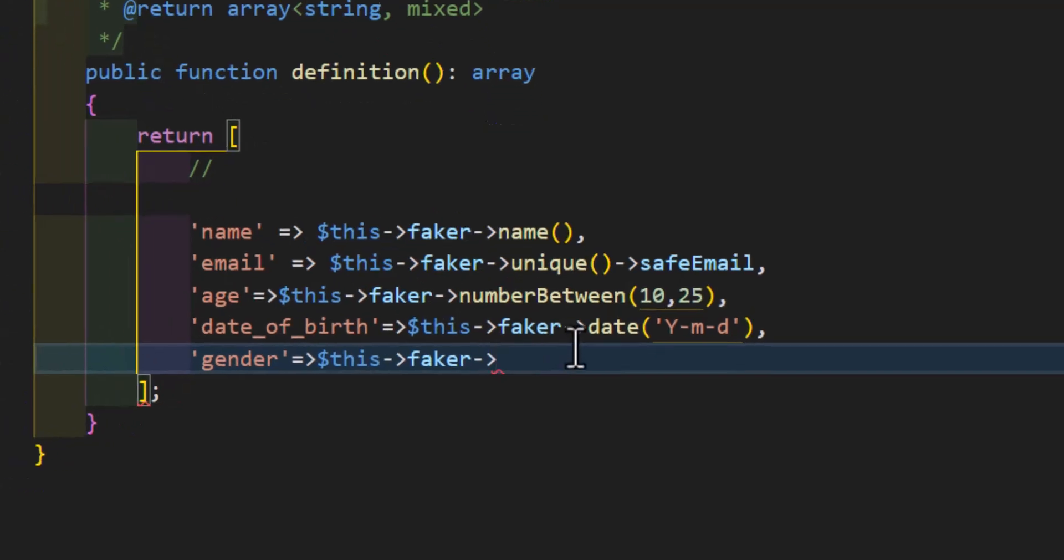
pyautogui.write('ra')
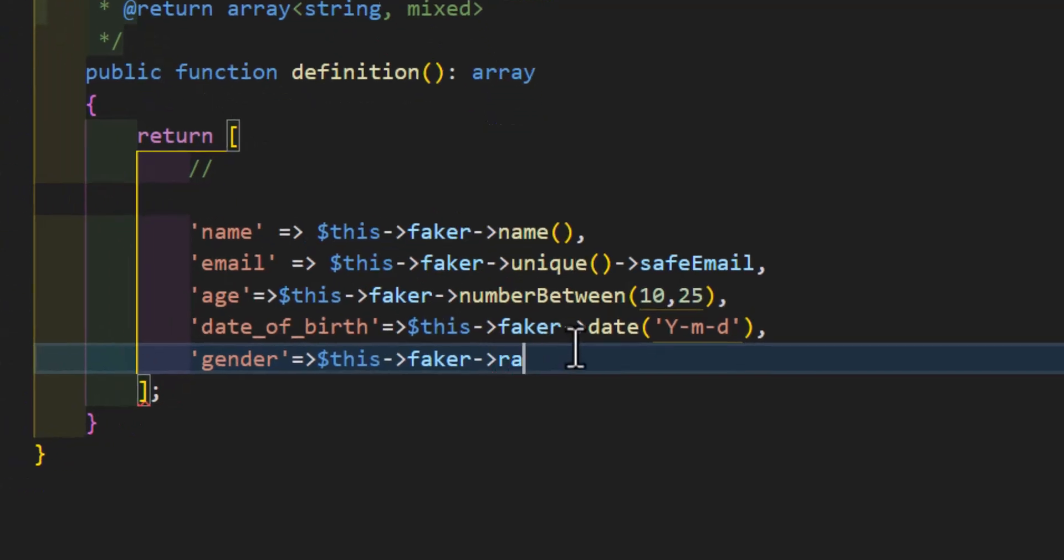
pyautogui.write('ndomElement(')
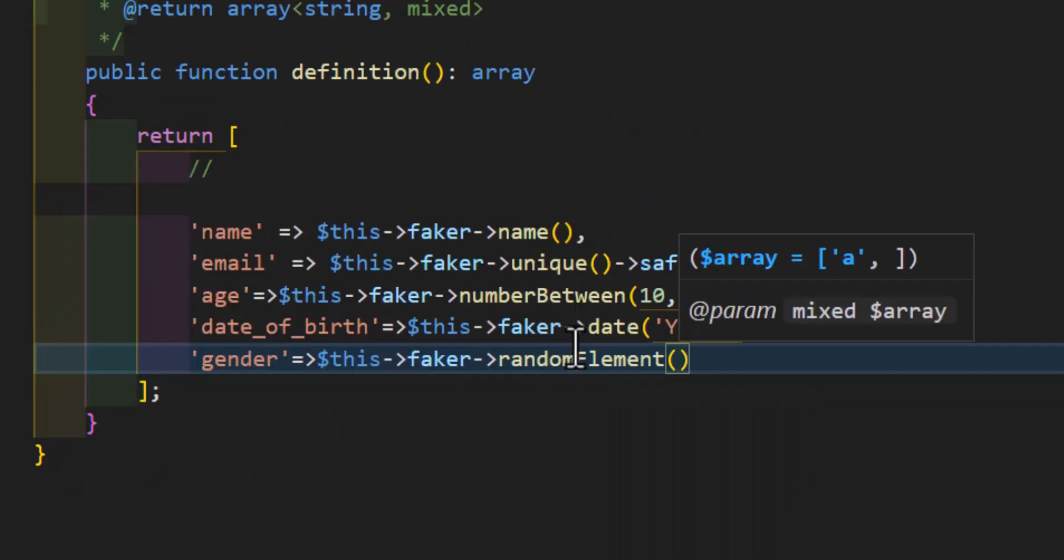
pyautogui.write('[]')
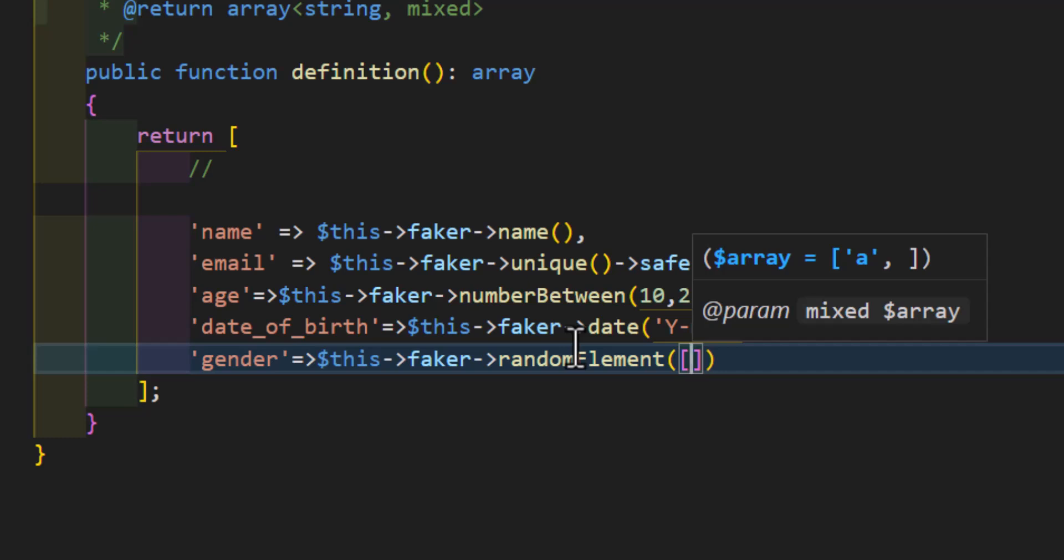
pyautogui.write("''")
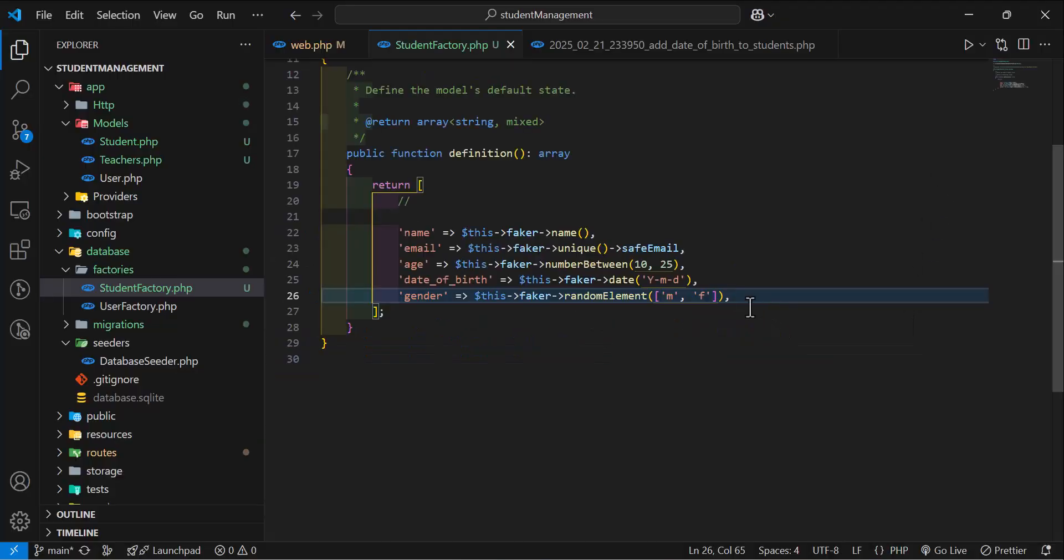
pyautogui.moveTo(116, 173)
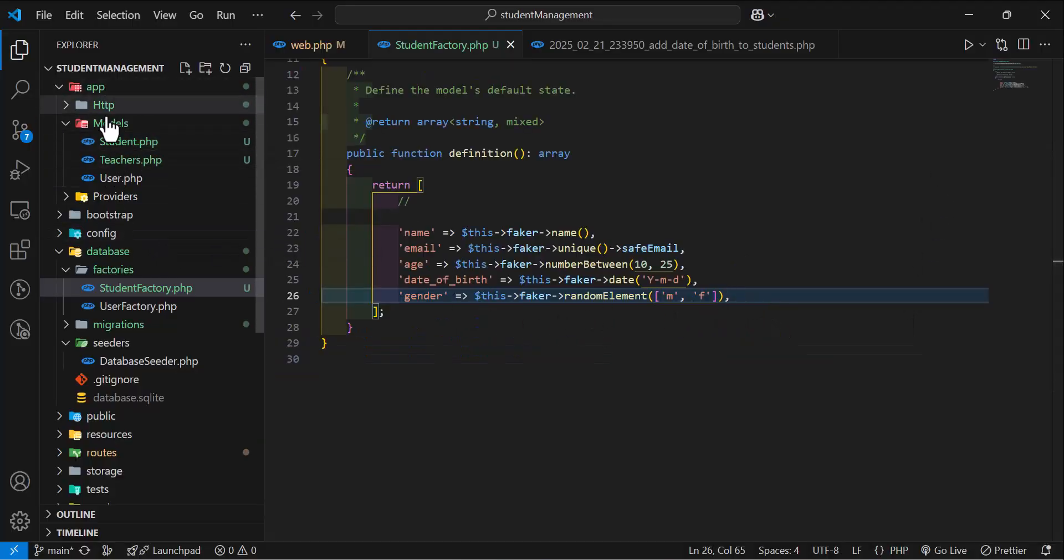
# - Add use HasFactory; to the Student model with its auto-import
pyautogui.click(129, 140)
pyautogui.write('use')
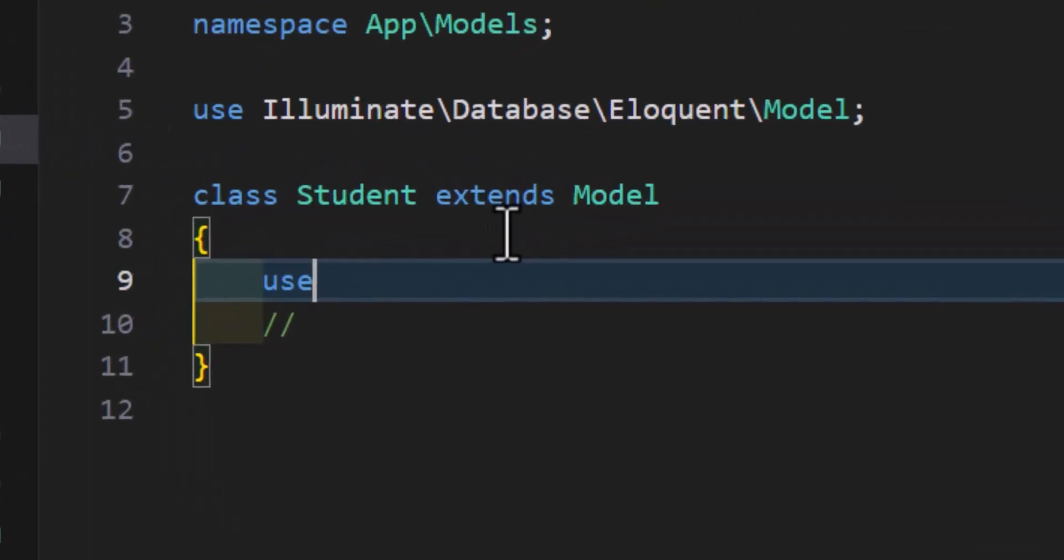
pyautogui.write('HasFactory')
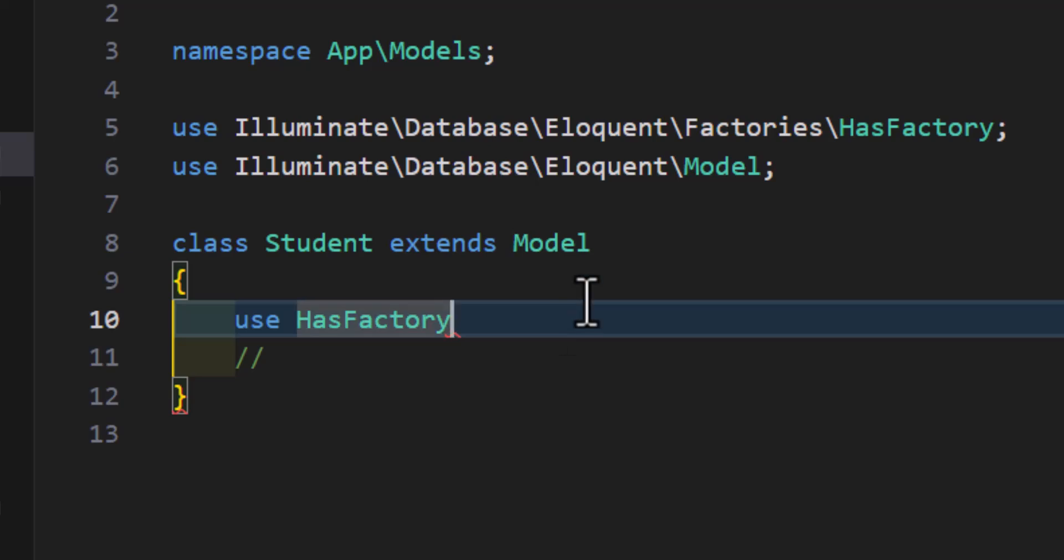
pyautogui.write(';')
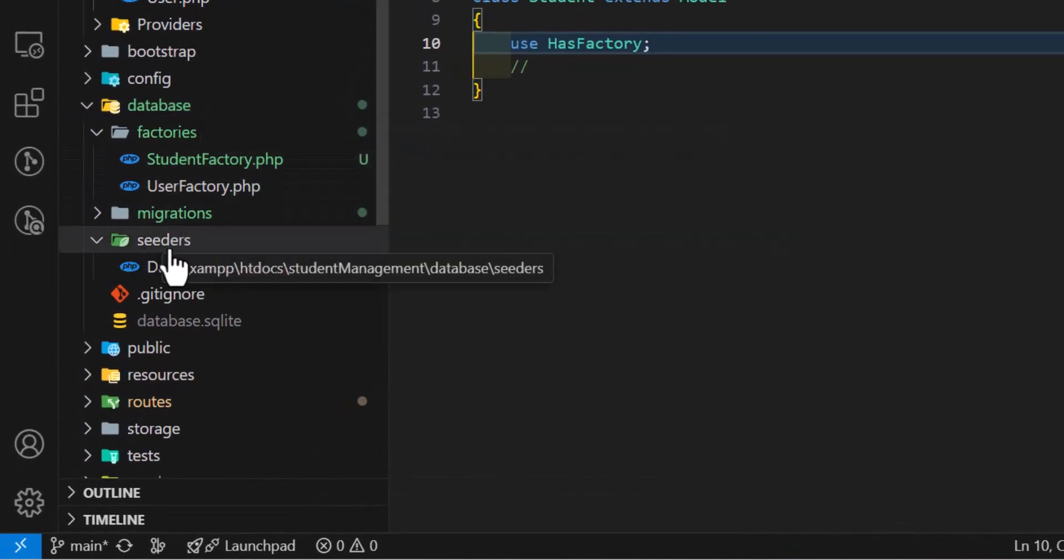
# - Add Student::factory(100)->create(); to DatabaseSeeder's run method with the Student import
pyautogui.click(220, 267)
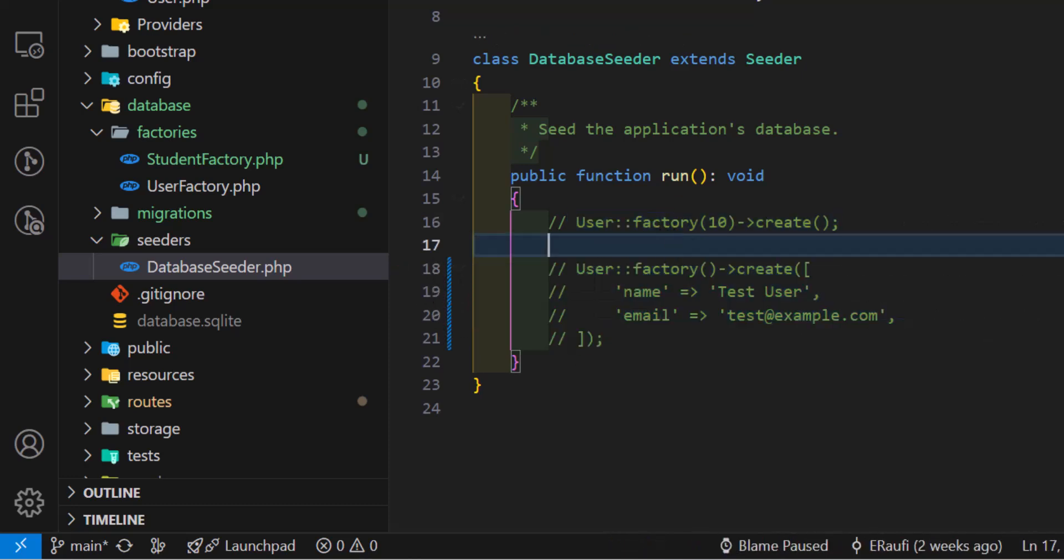
pyautogui.write('S')
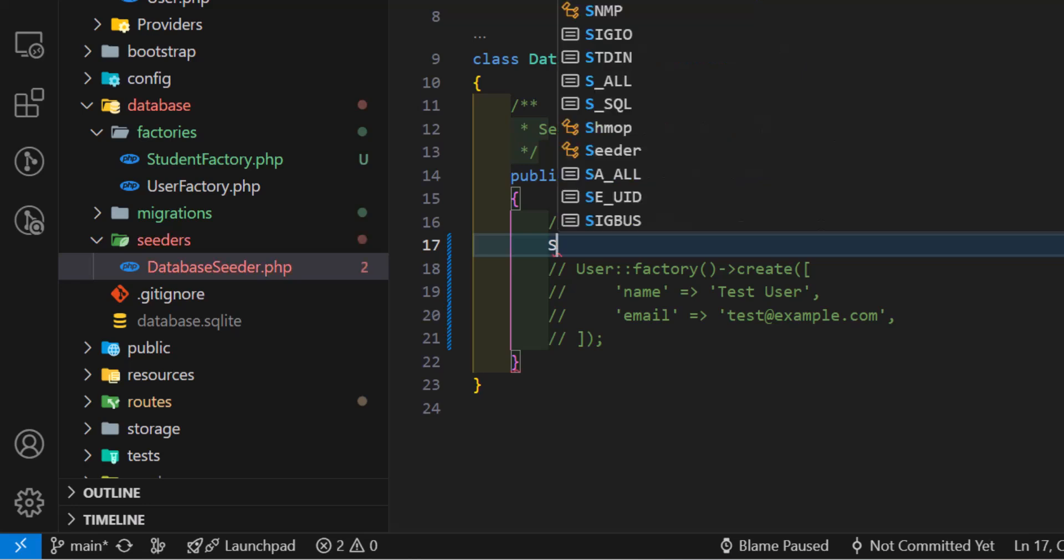
pyautogui.write('tudent')
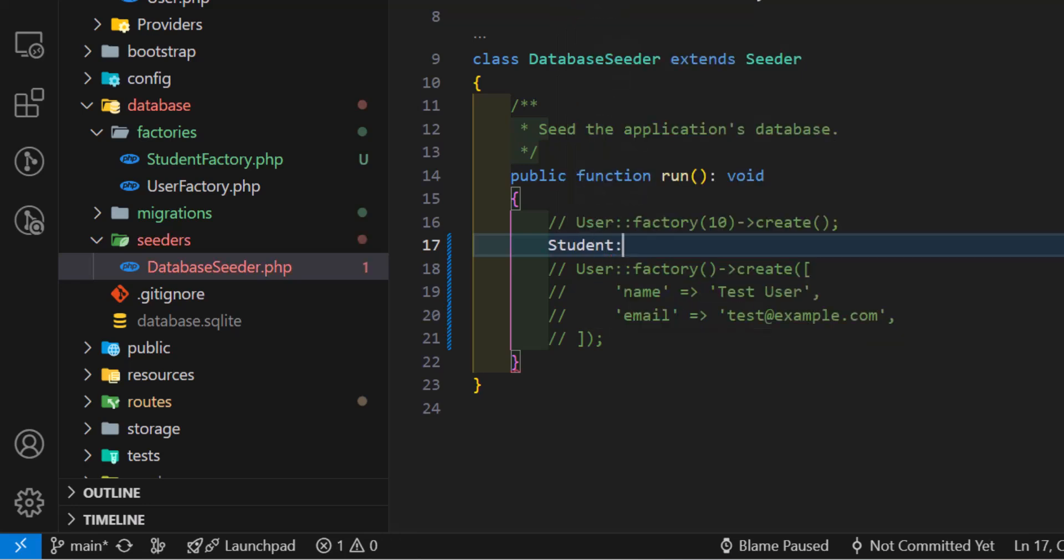
pyautogui.write(':factory')
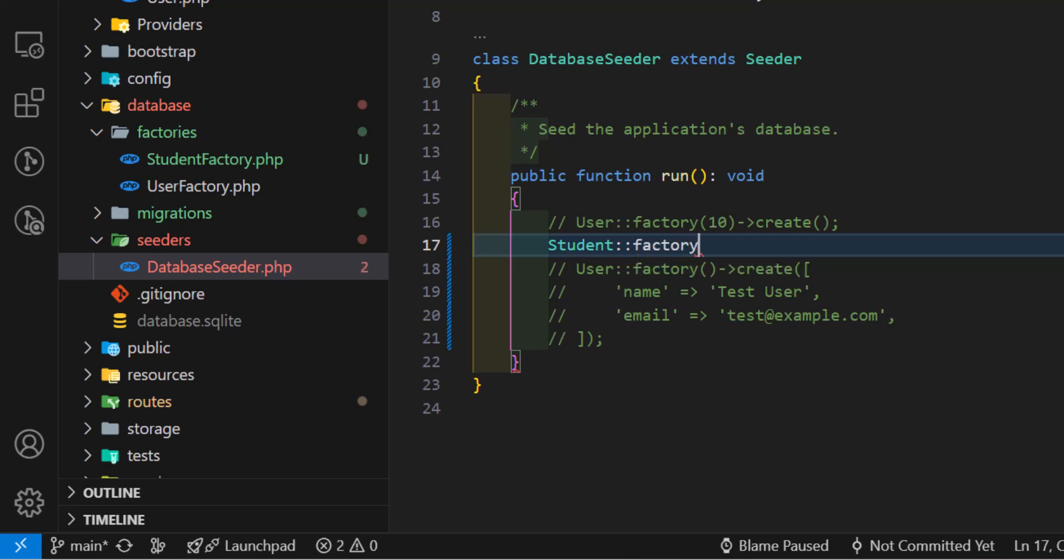
pyautogui.write('()')
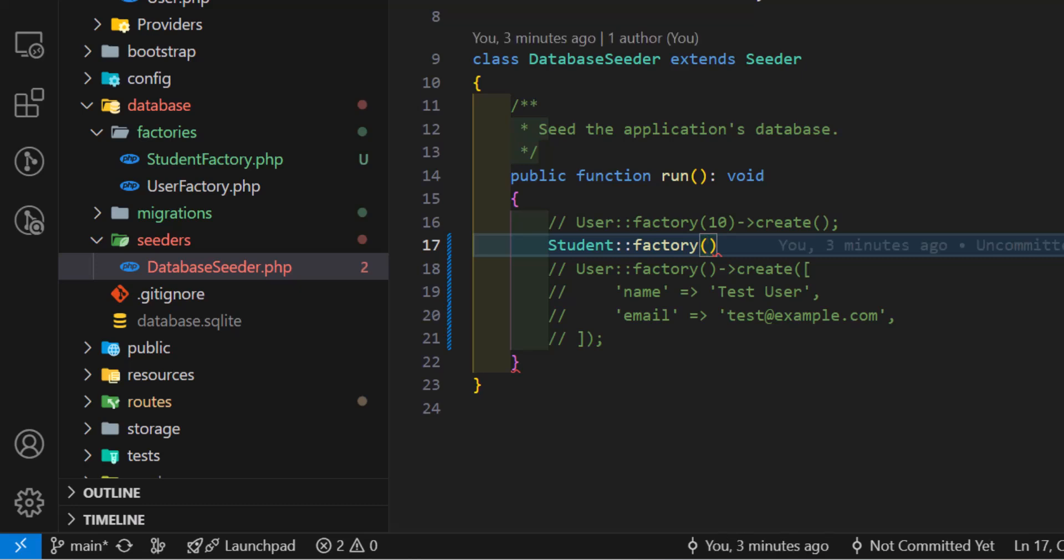
pyautogui.write('100')
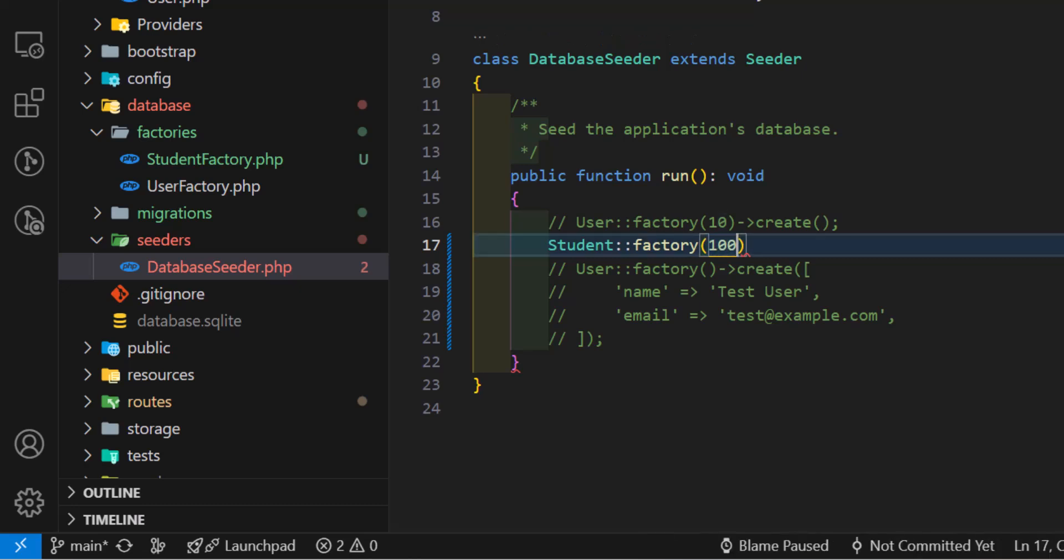
pyautogui.write('->')
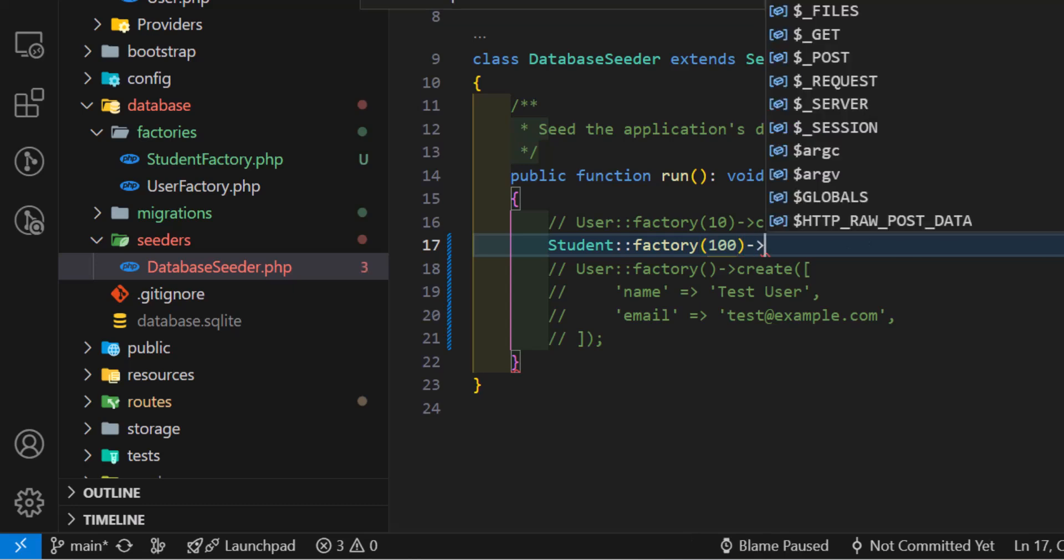
pyautogui.write('create();')
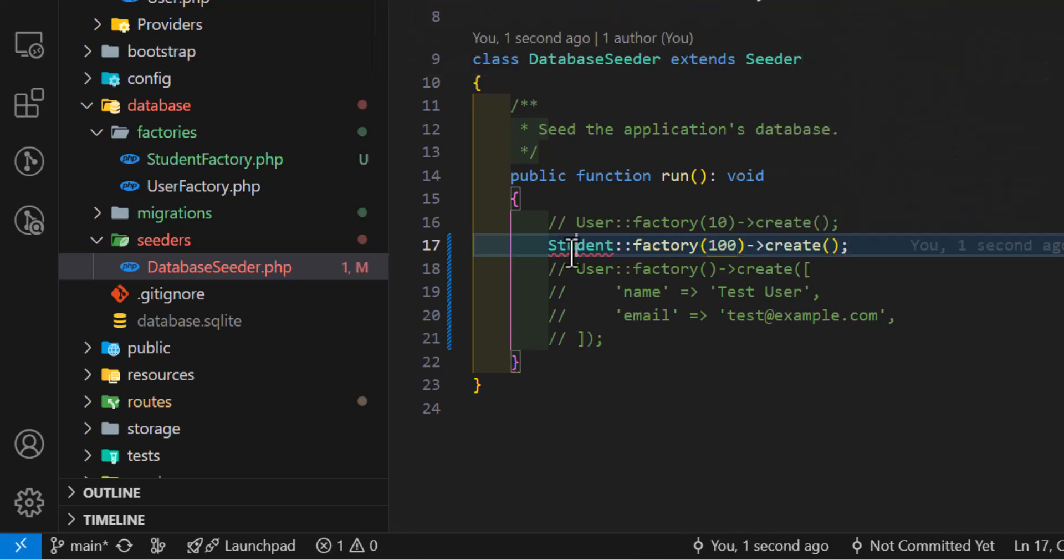
pyautogui.press('Backspace')
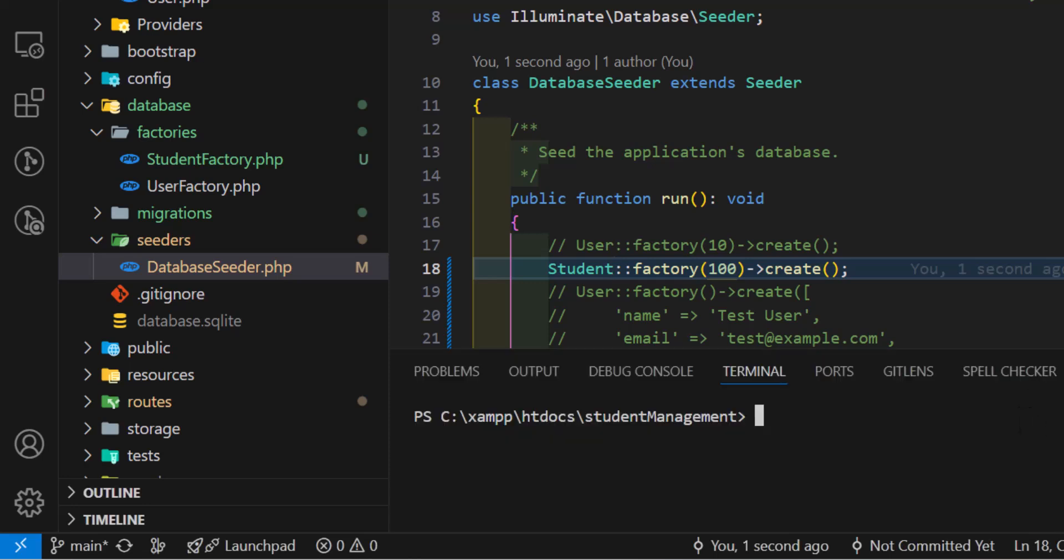
# - Run php artisan db:seed in the terminal
pyautogui.write('php art')
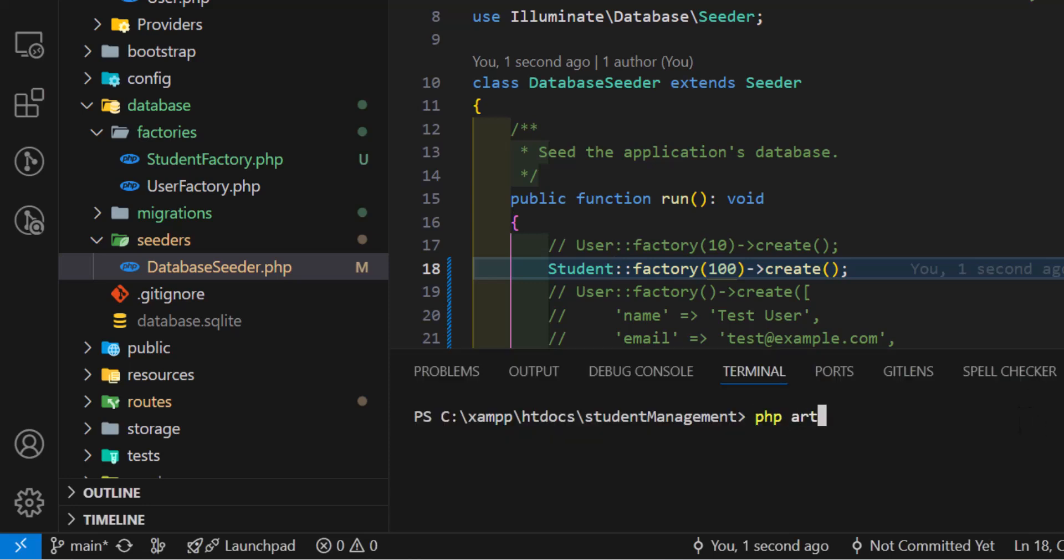
pyautogui.write('isan db:')
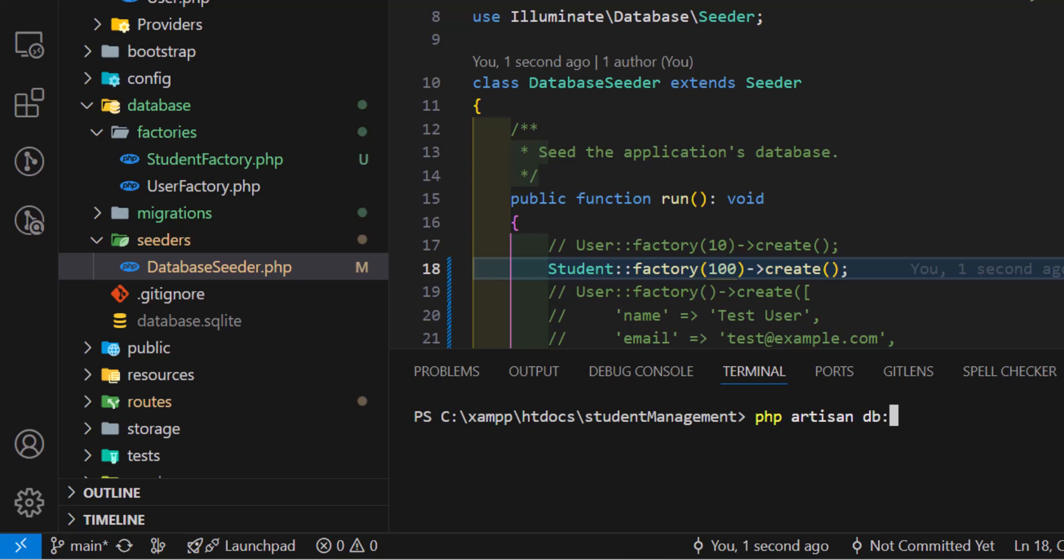
pyautogui.write('seed')
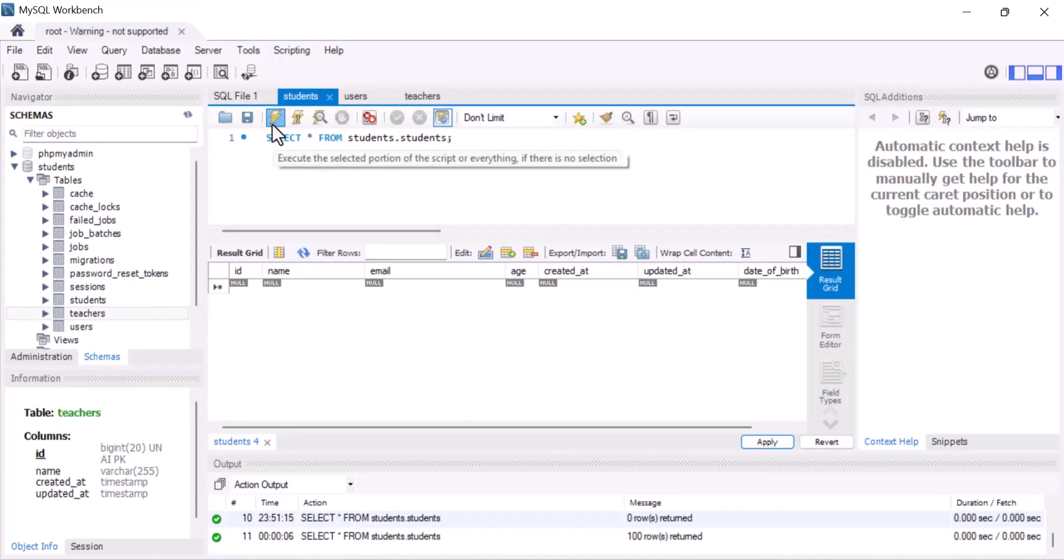
# - Rerun the students query, listing 100 seeded students with fake names, emails and ages
pyautogui.click(275, 117)
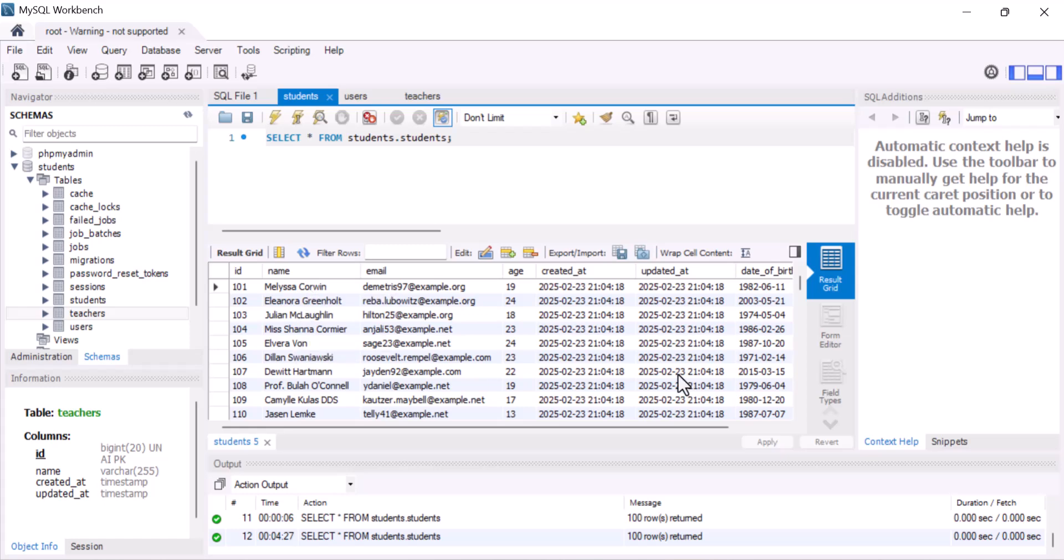
pyautogui.scroll(-3)
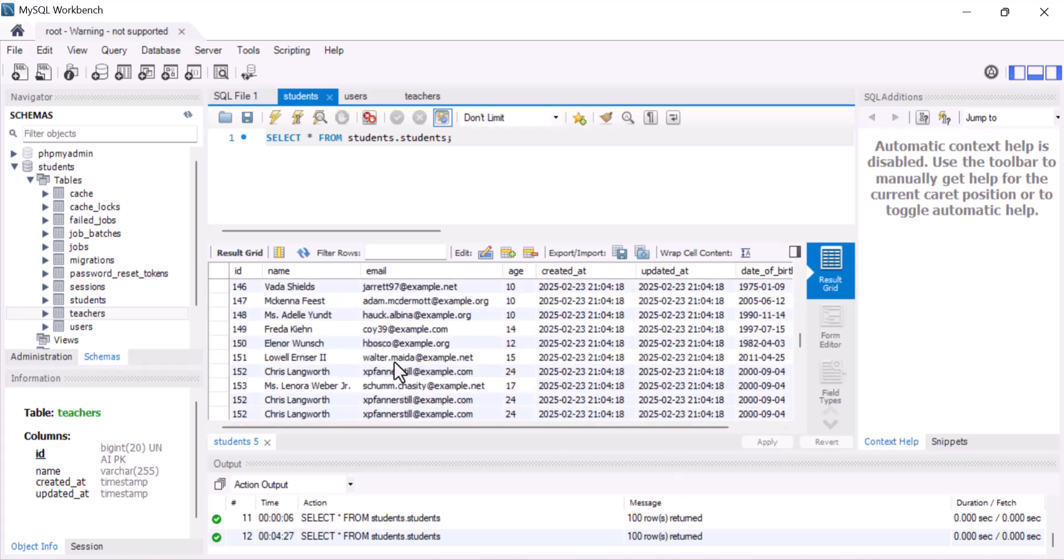
pyautogui.scroll(-3)
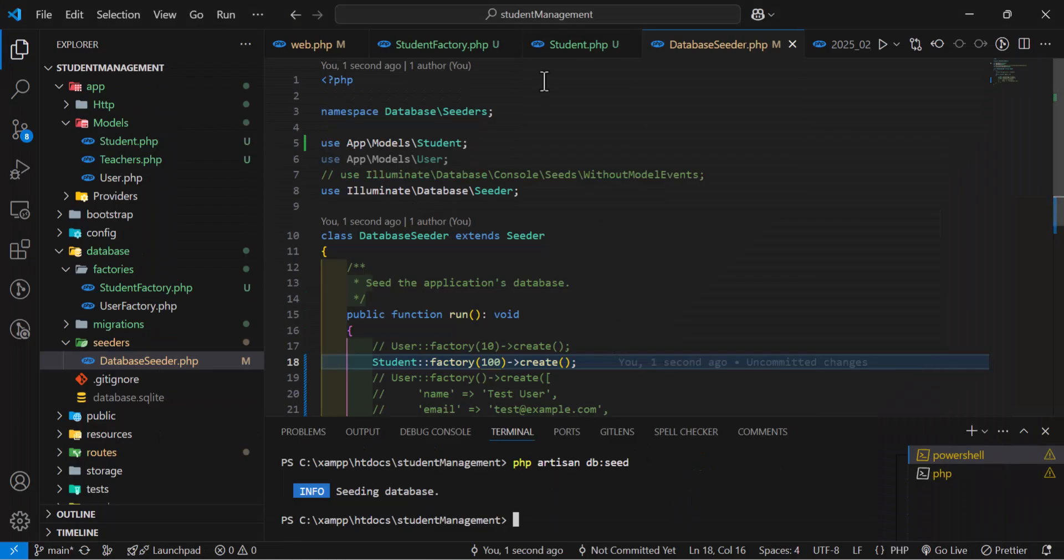
# - Return to StudentFactory.php with the cursor at the end of the gender line
pyautogui.click(437, 45)
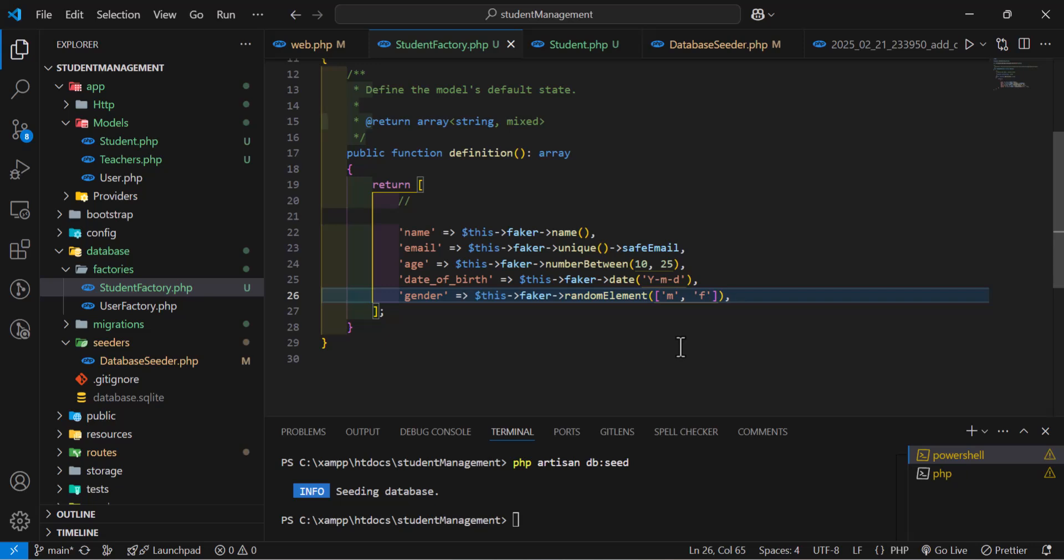
pyautogui.click(730, 295)
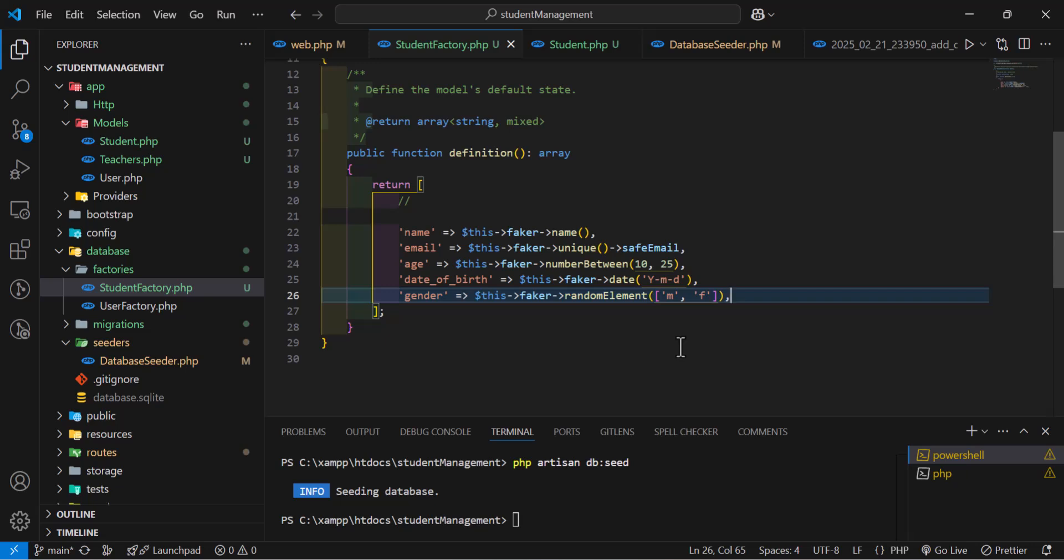